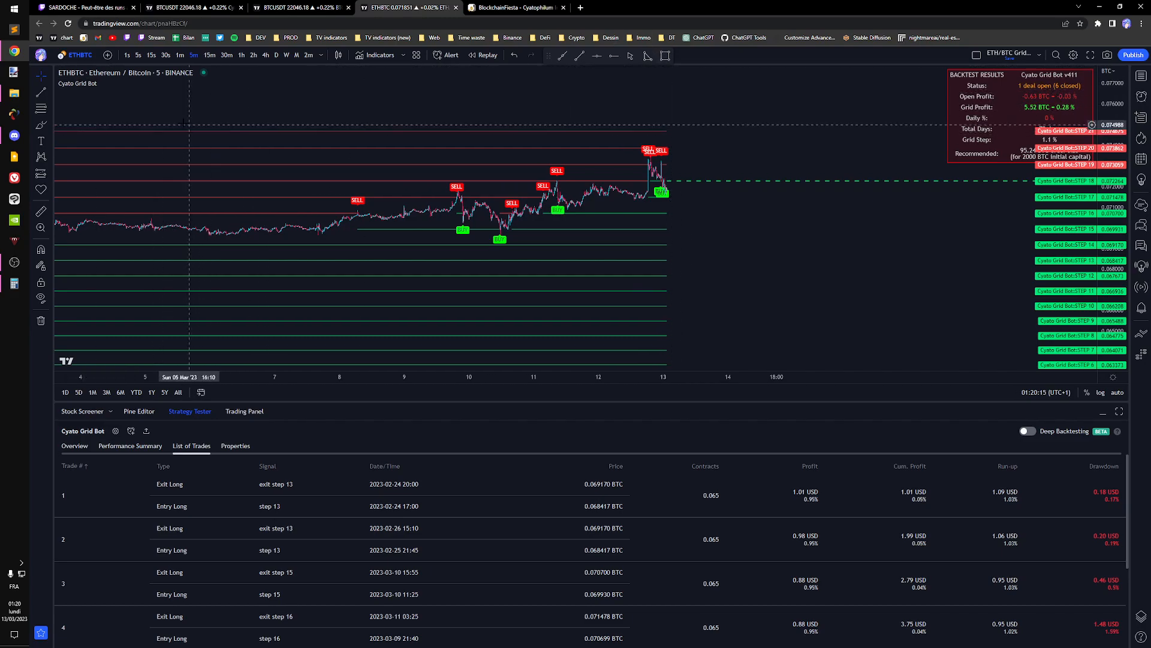
pyautogui.moveTo(353, 220)
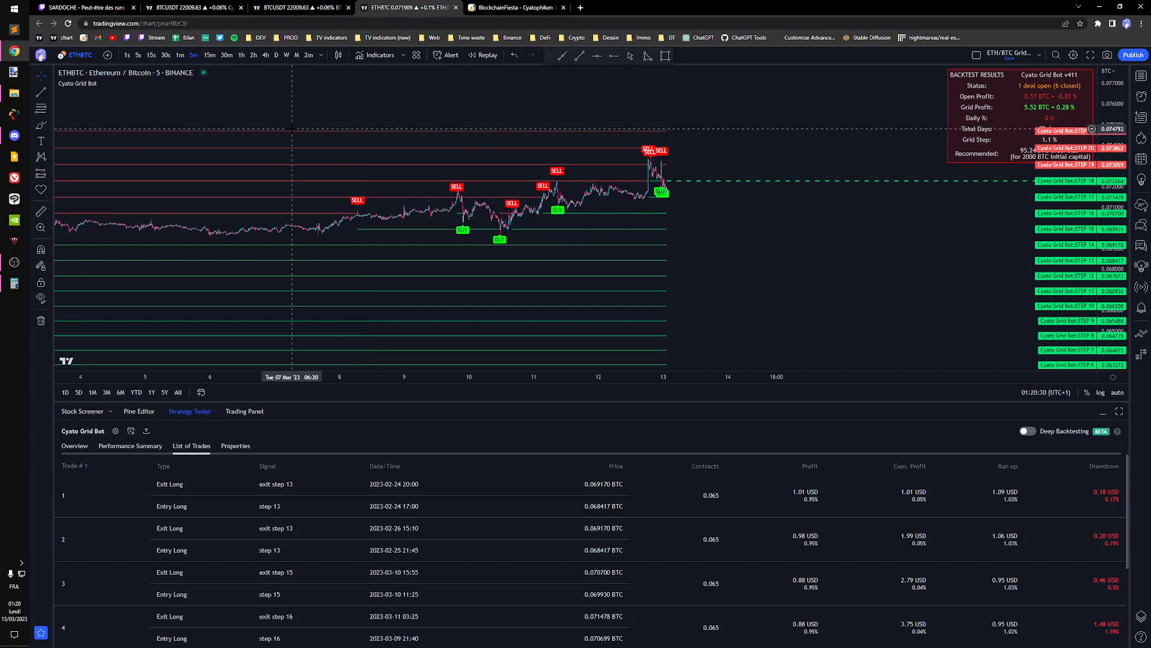
pyautogui.moveTo(462, 220)
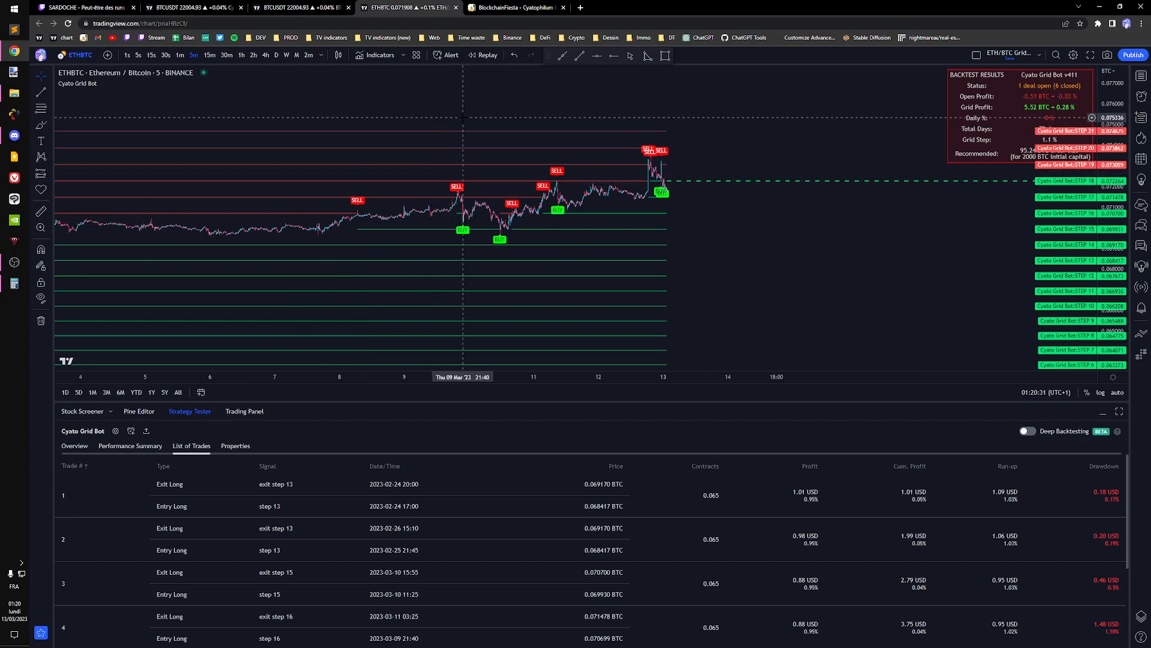
# Compare the BTCUSDT weekly and ETHBTC grid charts, then confirm the Cyato Grid Bot properties.
pyautogui.click(301, 7)
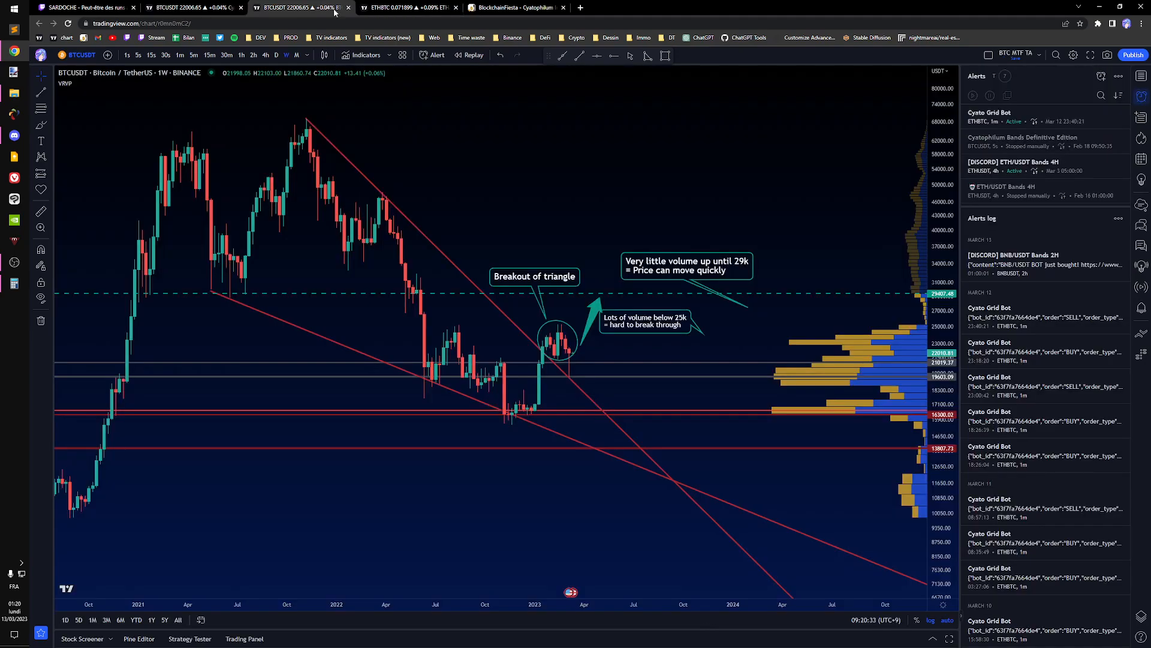
pyautogui.moveTo(556, 340)
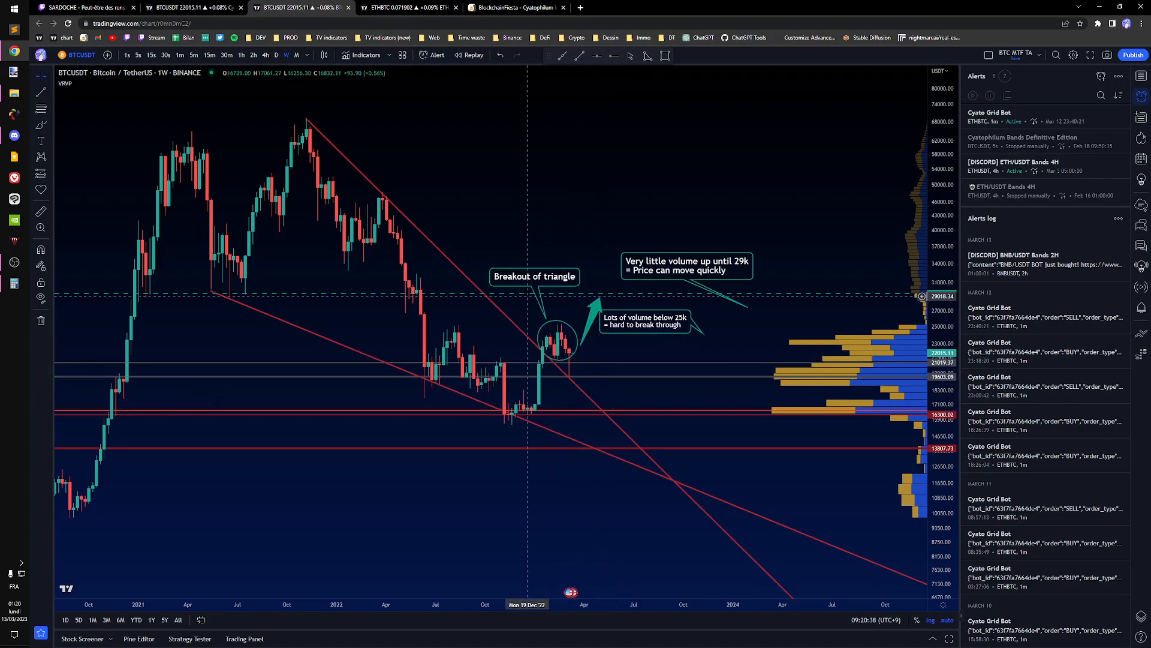
pyautogui.click(406, 6)
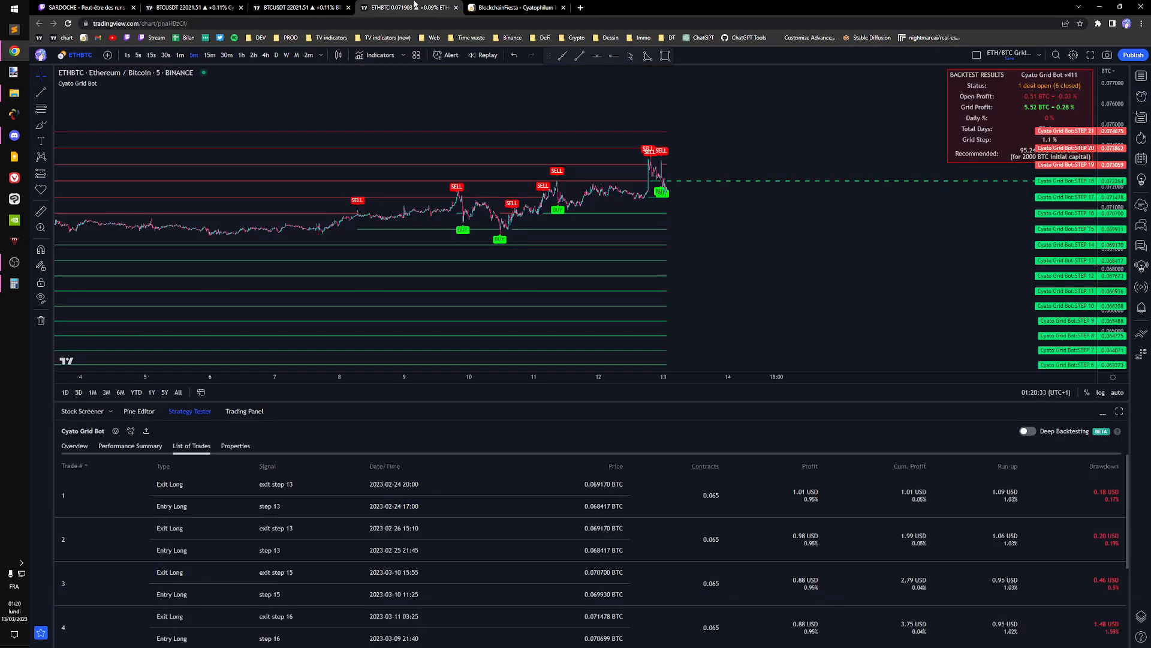
pyautogui.click(294, 7)
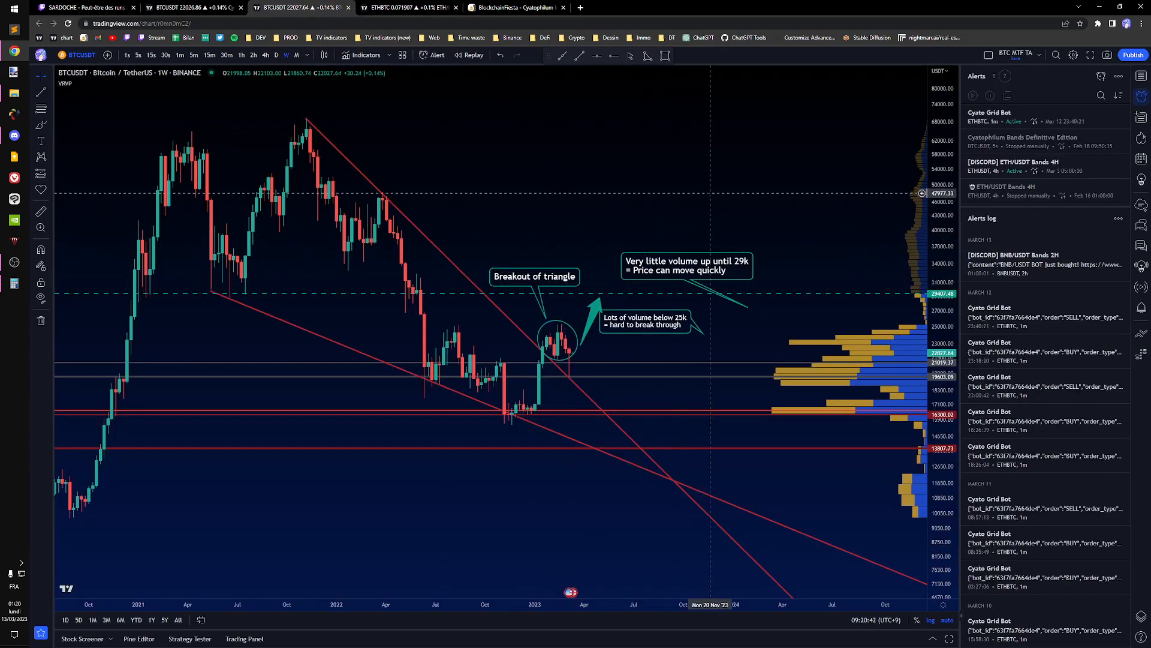
pyautogui.moveTo(701, 177)
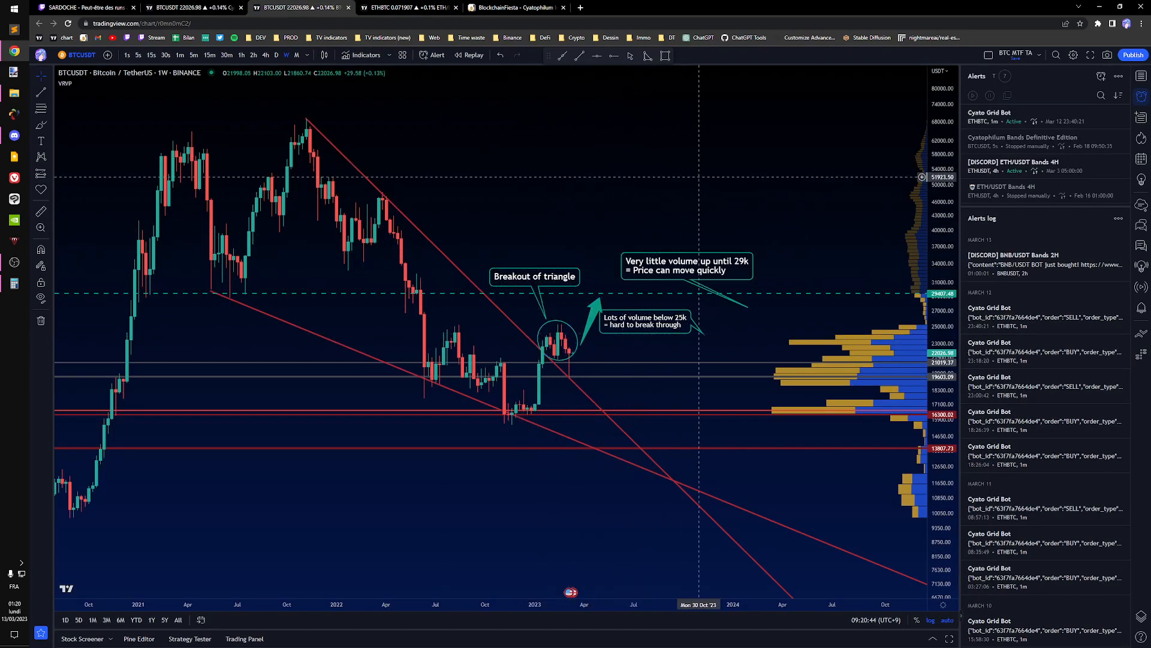
pyautogui.moveTo(674, 211)
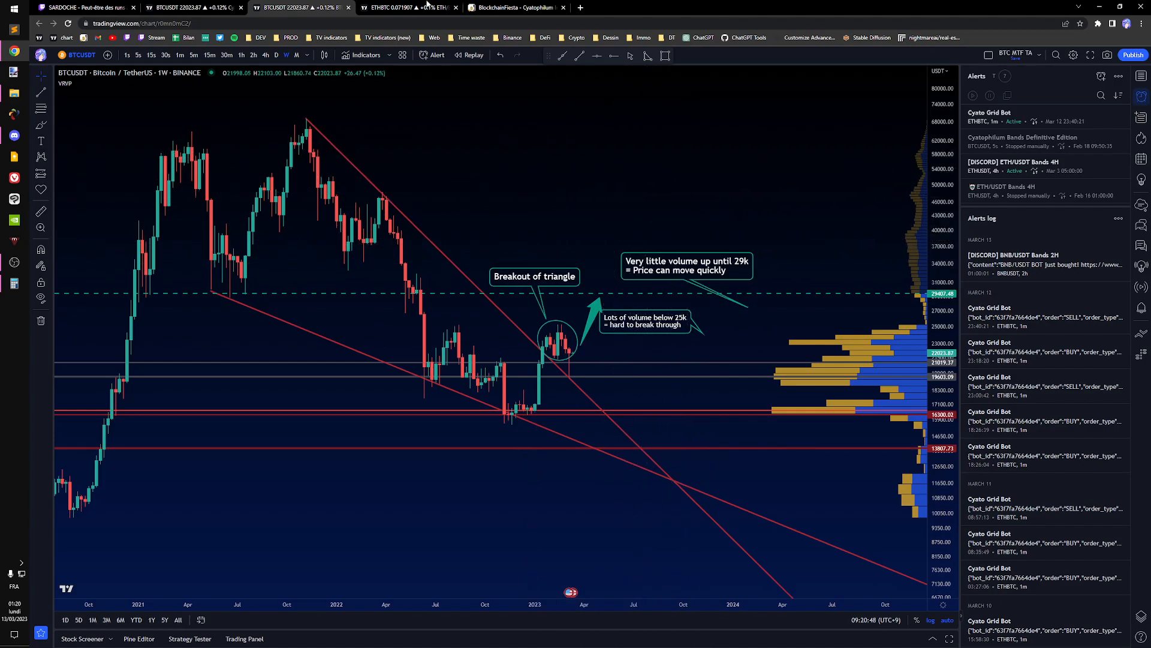
pyautogui.click(403, 8)
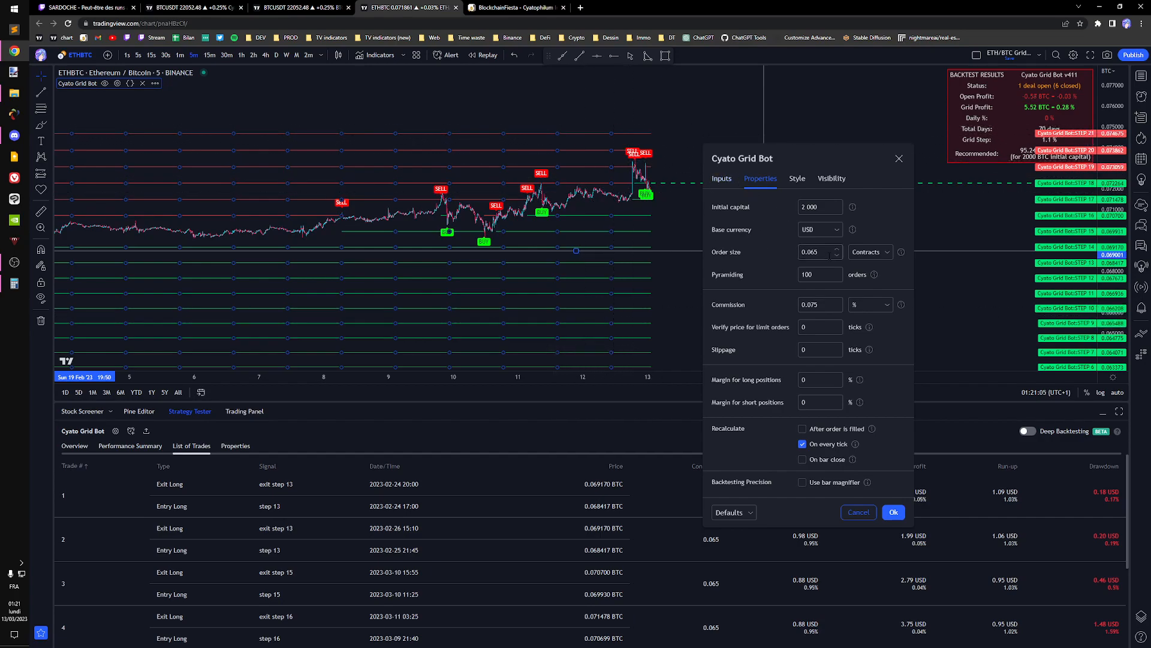
pyautogui.moveTo(784, 253)
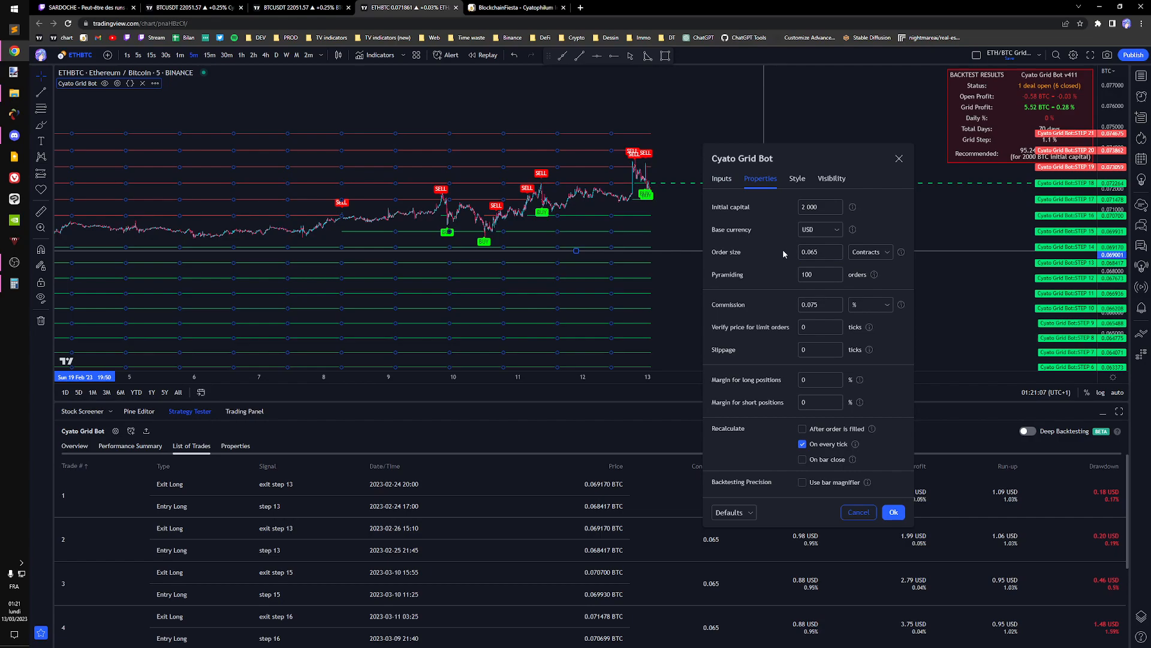
pyautogui.click(815, 252)
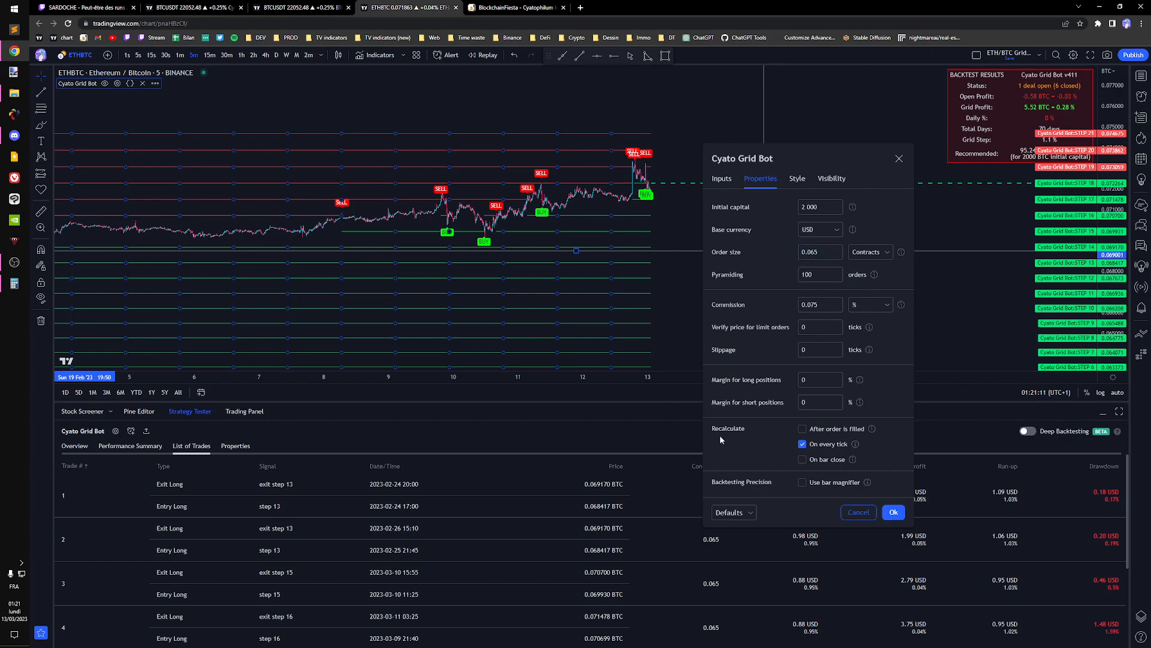
pyautogui.moveTo(846, 163)
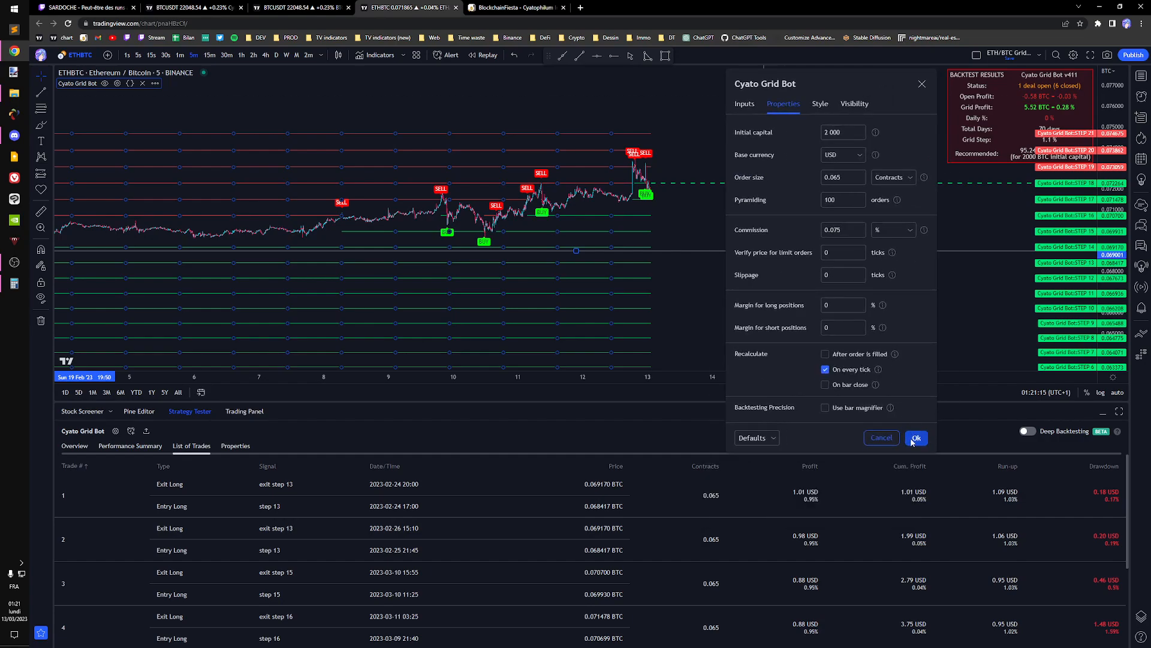
pyautogui.click(915, 437)
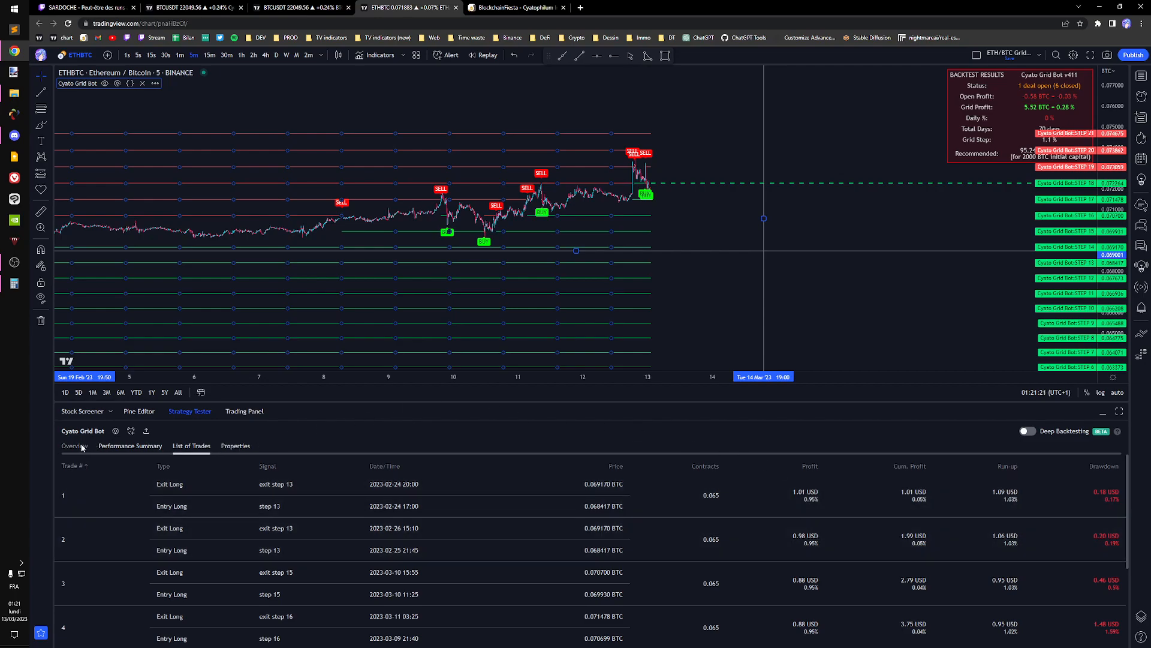
# View the backtest Overview: 5.52 USD net profit, 6 closed trades, 100% profitable.
pyautogui.click(75, 445)
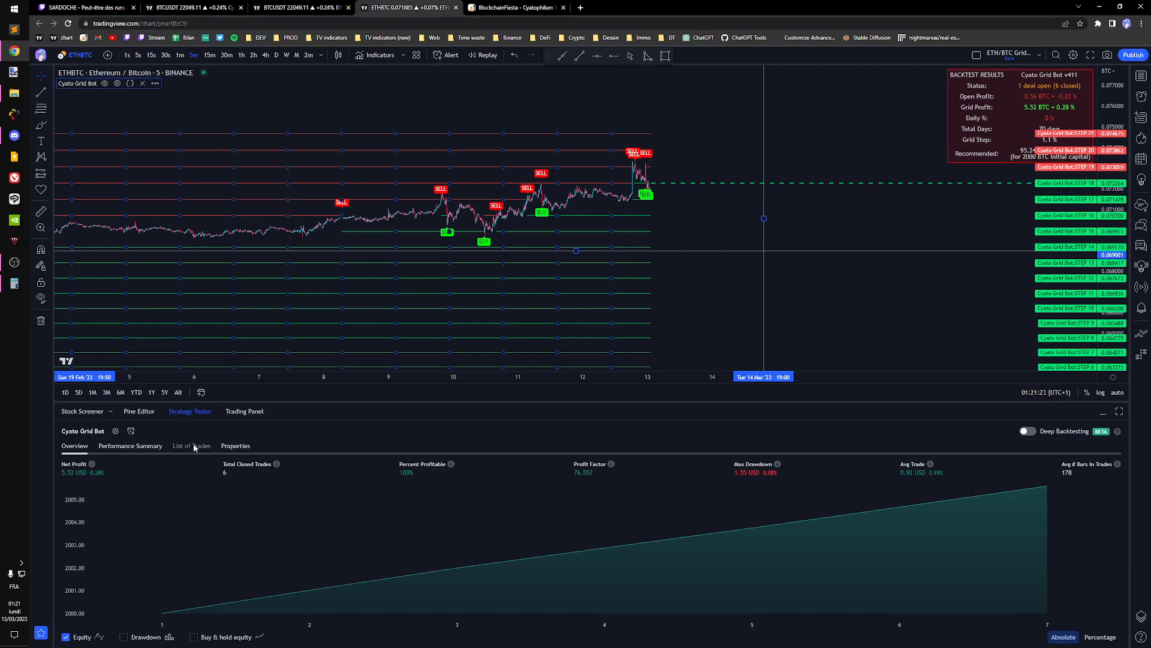
pyautogui.click(191, 445)
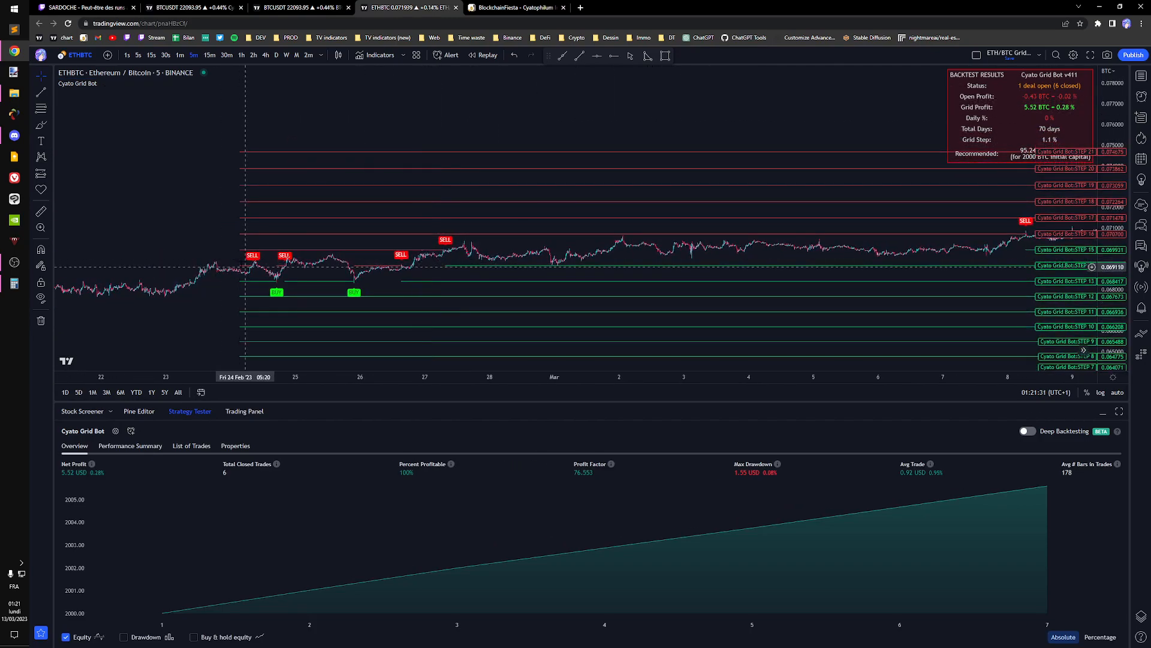
pyautogui.moveTo(232, 266)
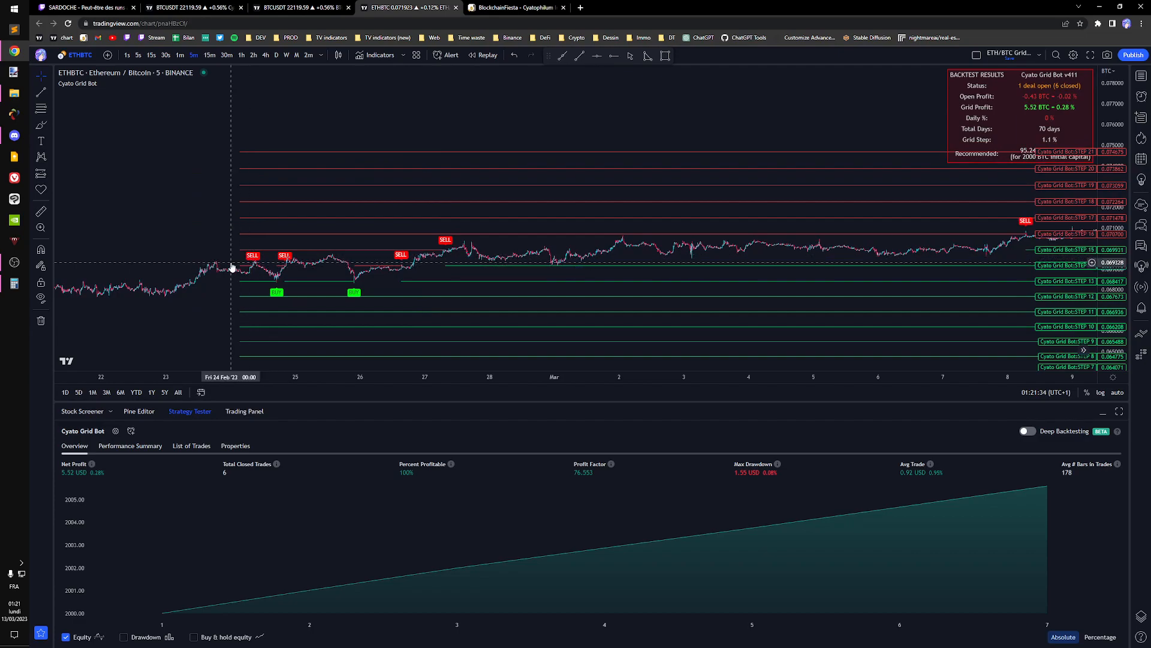
pyautogui.moveTo(377, 258)
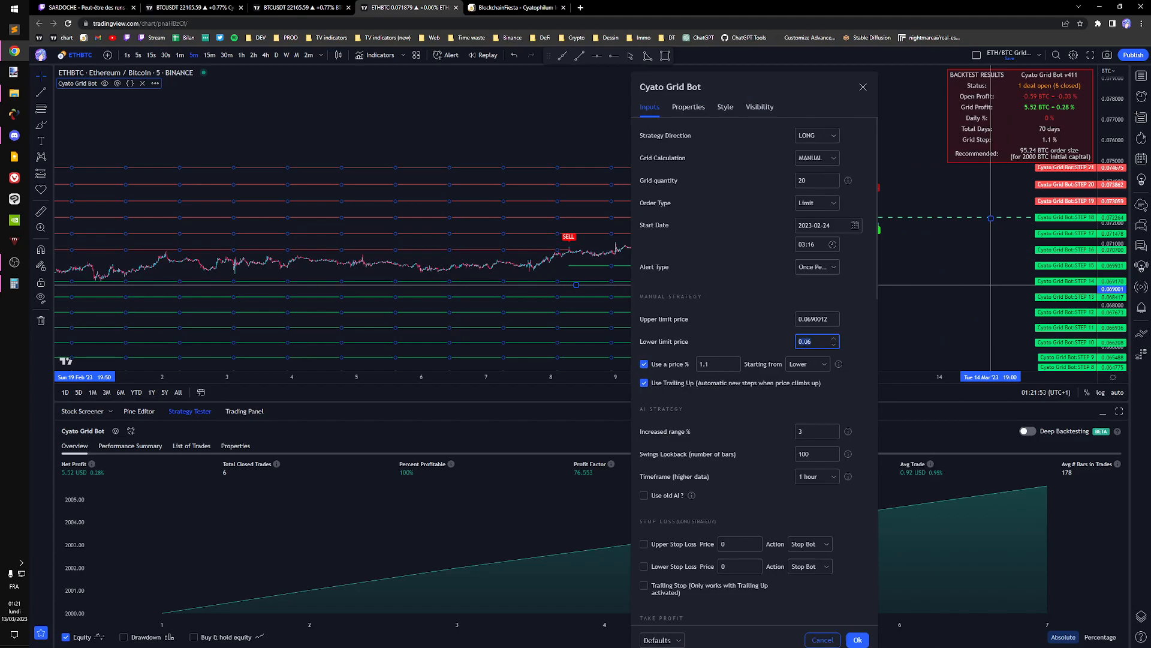
pyautogui.moveTo(769, 357)
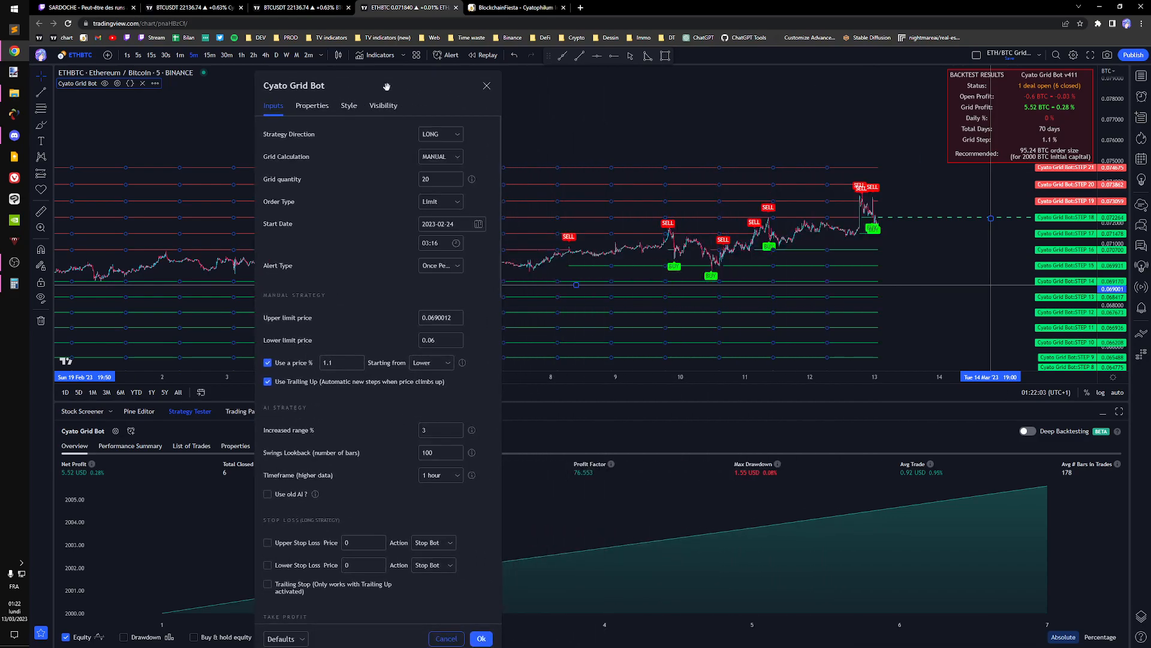
pyautogui.moveTo(313, 388)
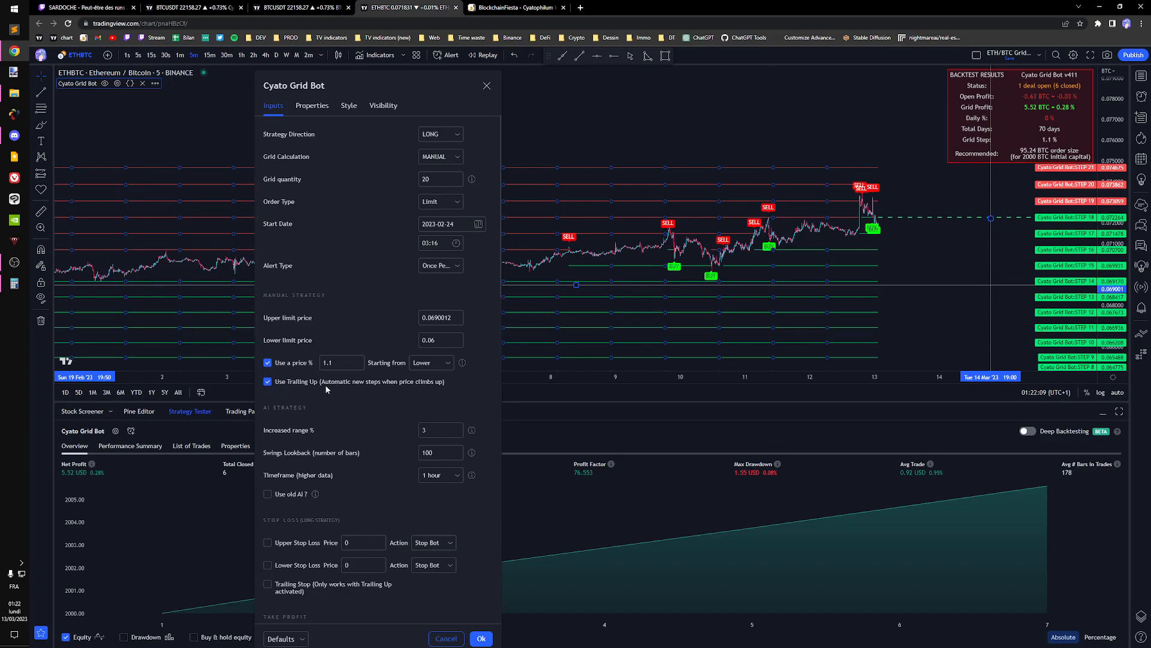
pyautogui.moveTo(426, 389)
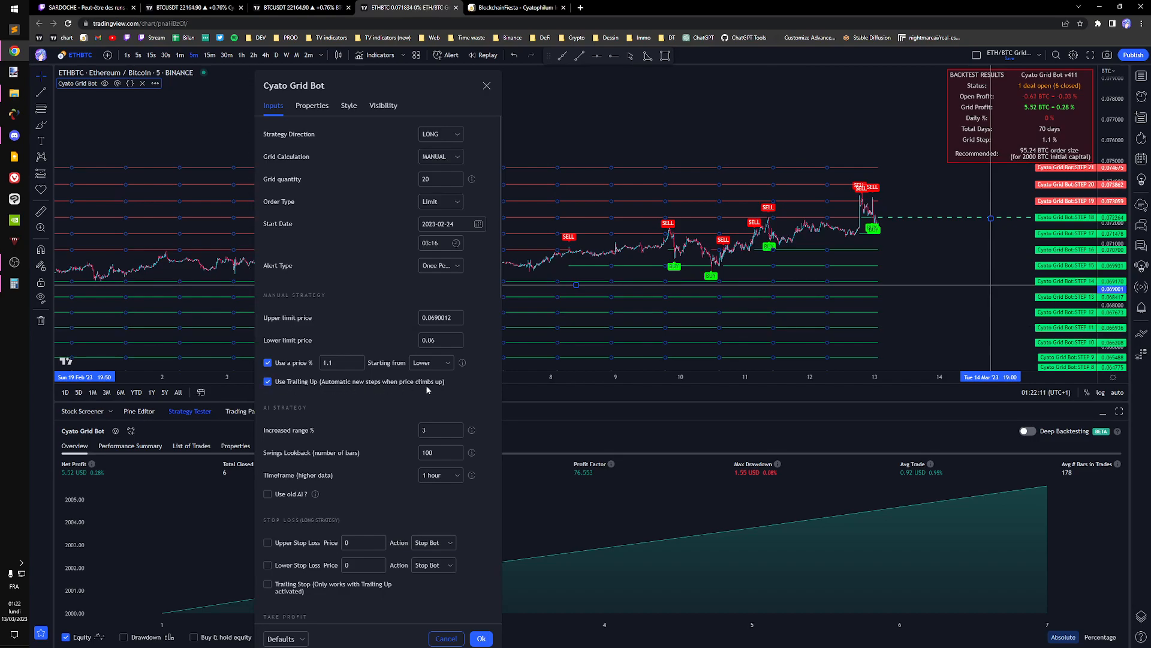
# Scroll the grid bot inputs: long manual grid, 20 levels, limits 0.06 to 0.0690012.
pyautogui.scroll(-3)
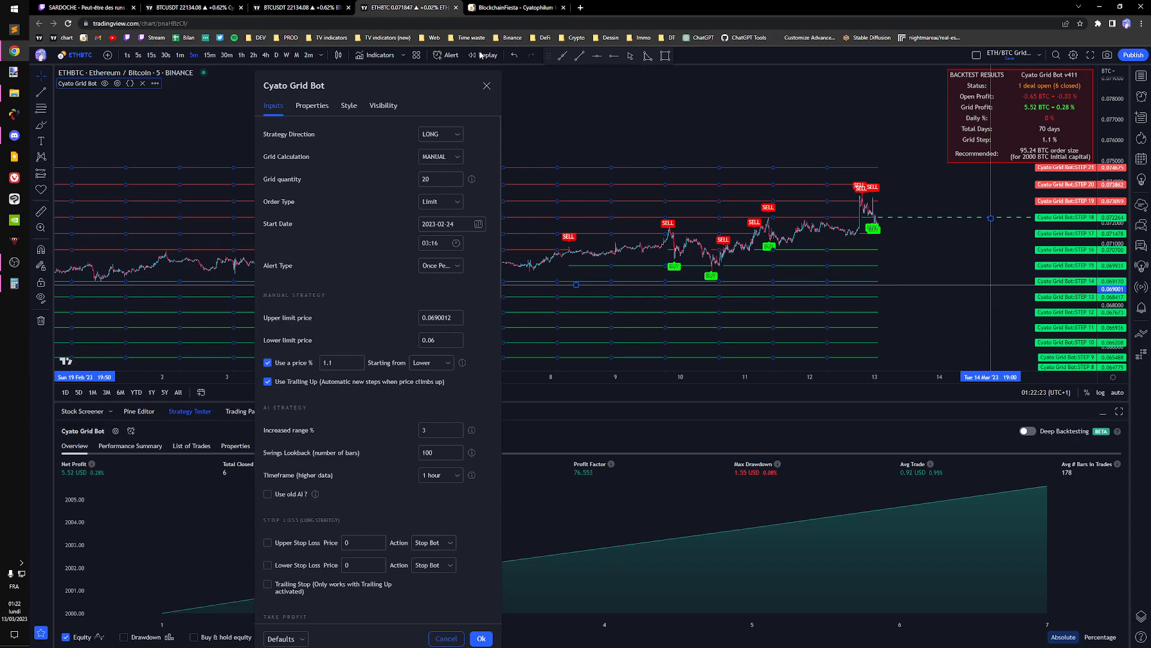
pyautogui.moveTo(513, 6)
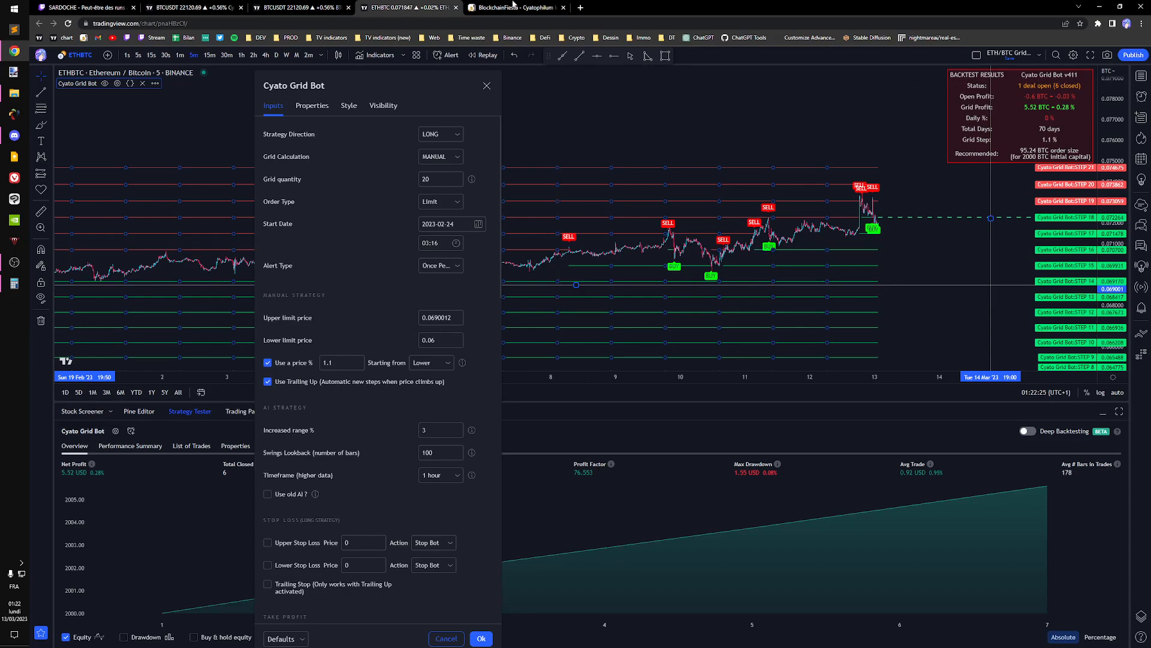
# Review the live bot's 30-day net profit curve ending near 0.0004 BTC, then open CoinMarketCap.
pyautogui.click(514, 7)
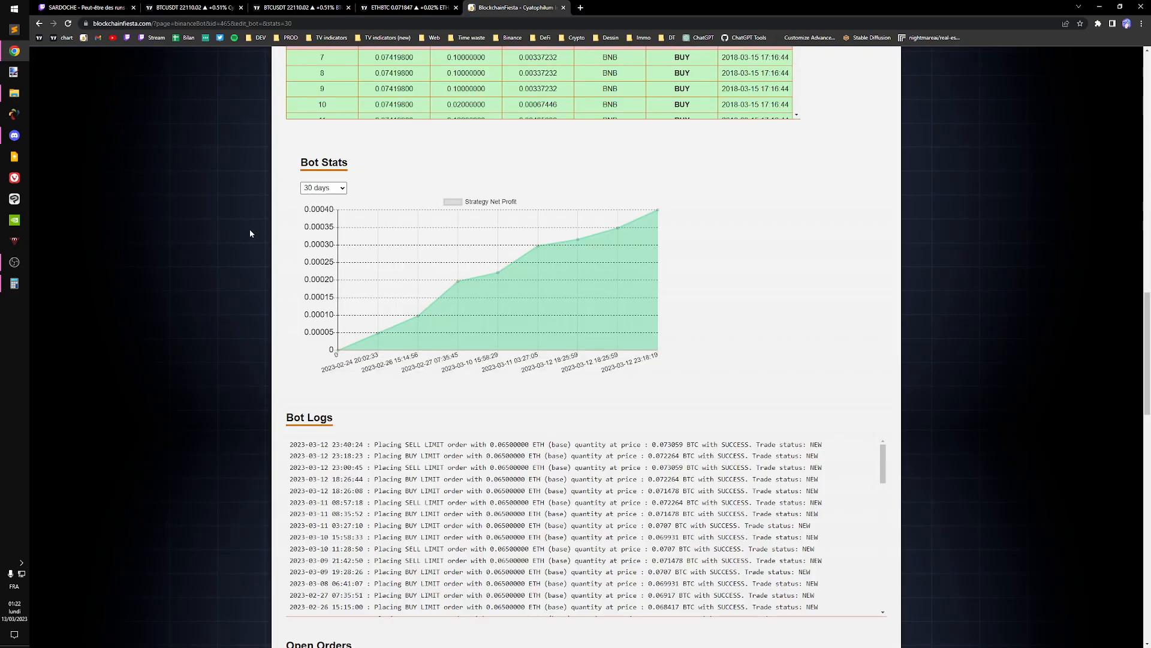
pyautogui.moveTo(255, 210)
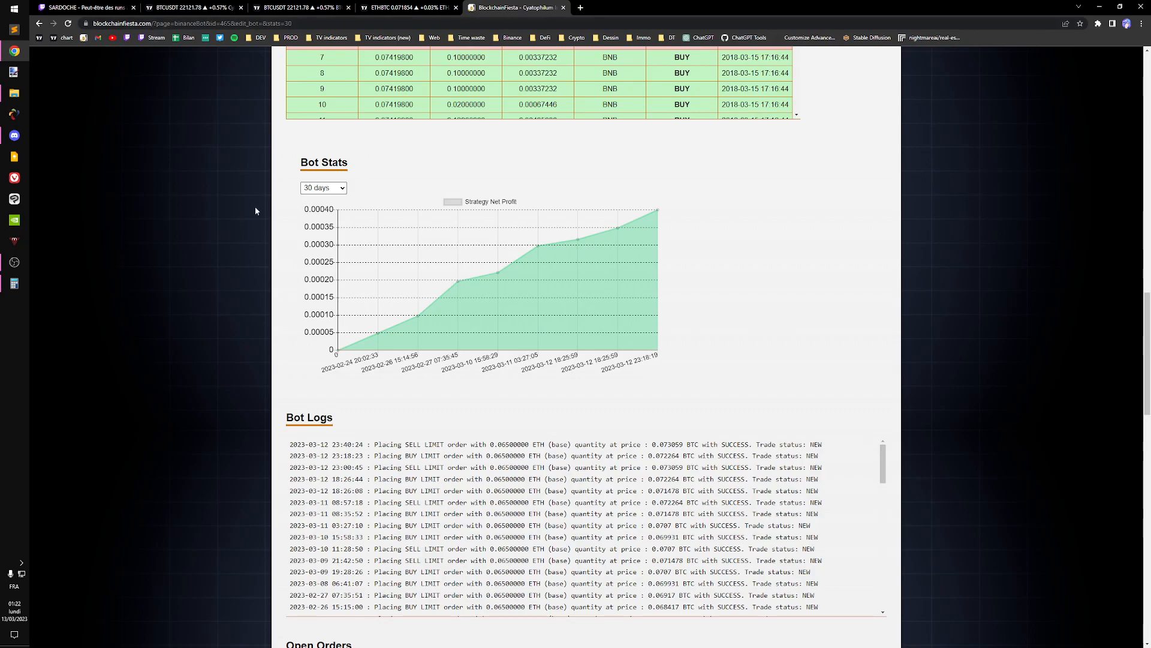
pyautogui.moveTo(229, 228)
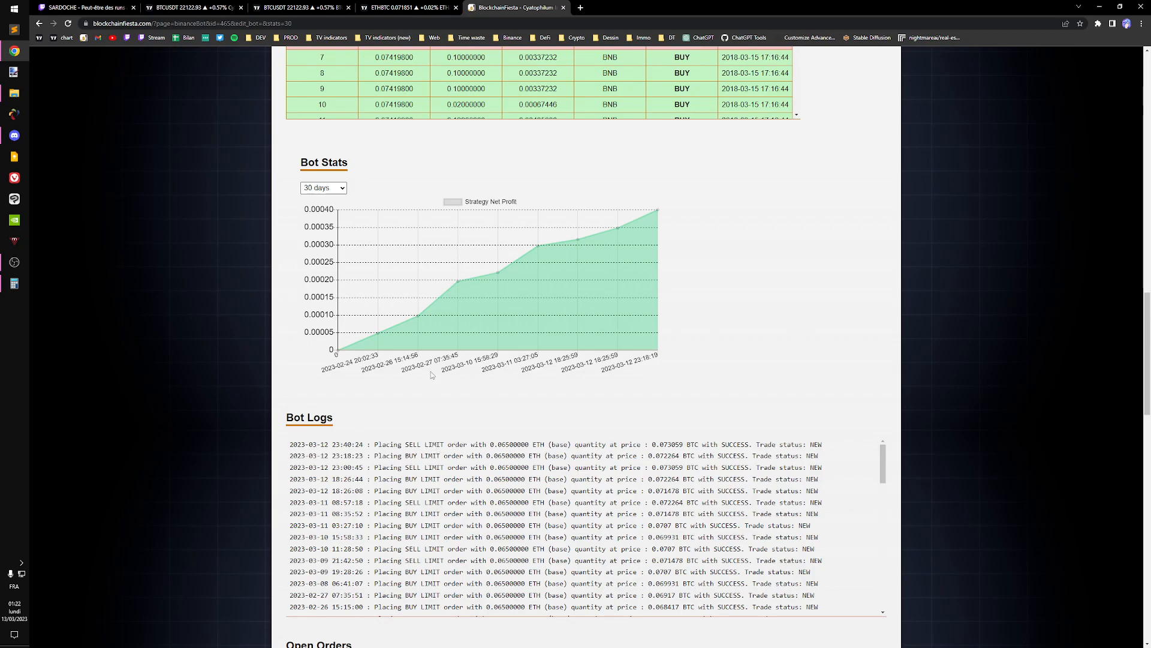
pyautogui.moveTo(420, 352)
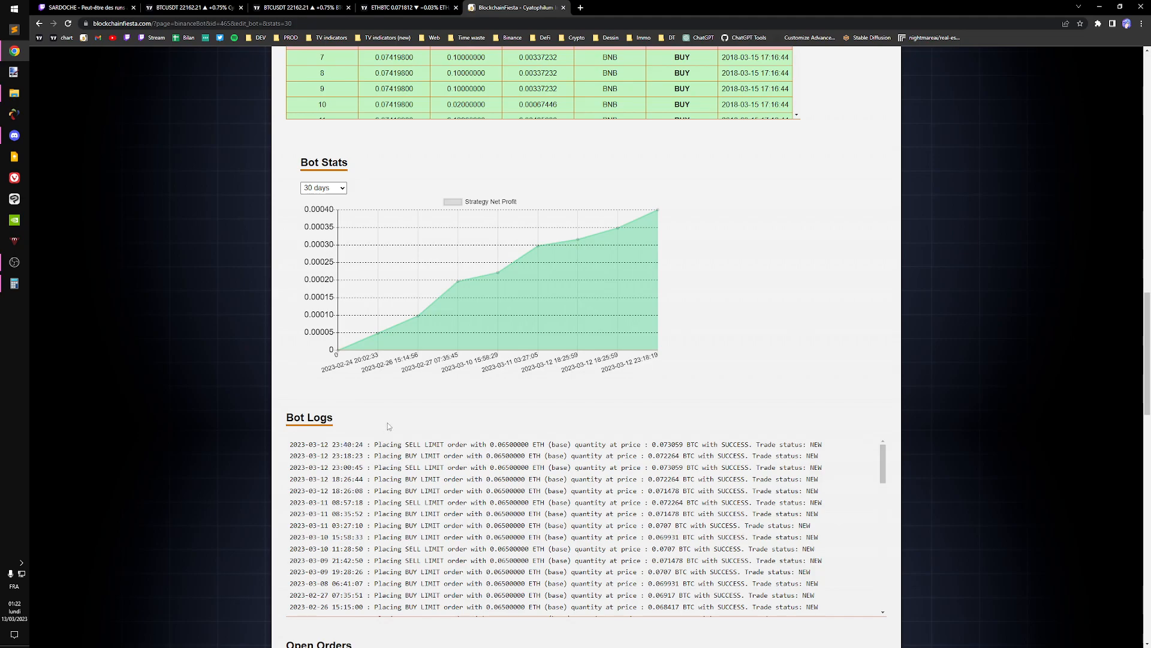
pyautogui.scroll(3)
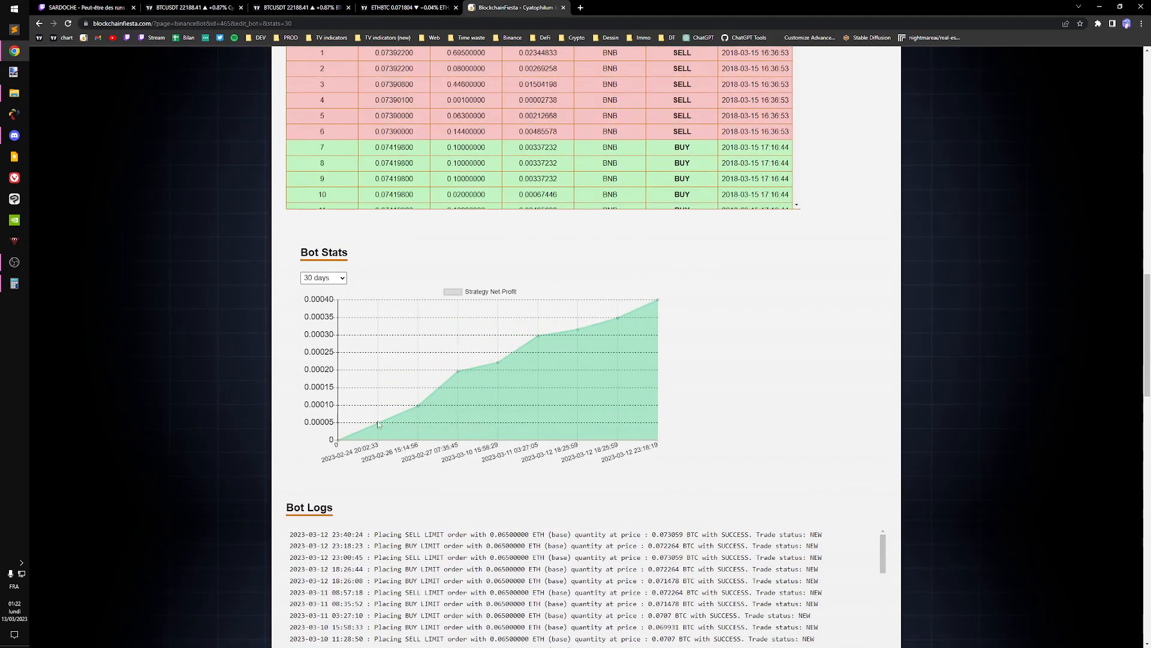
pyautogui.moveTo(580, 331)
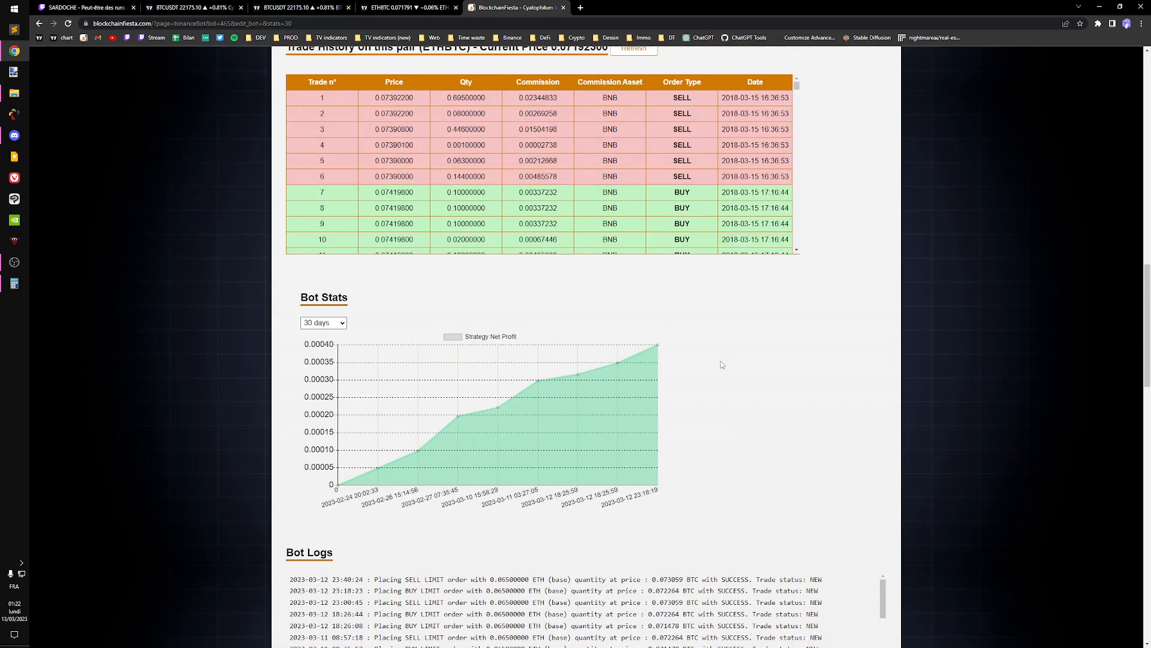
pyautogui.moveTo(679, 351)
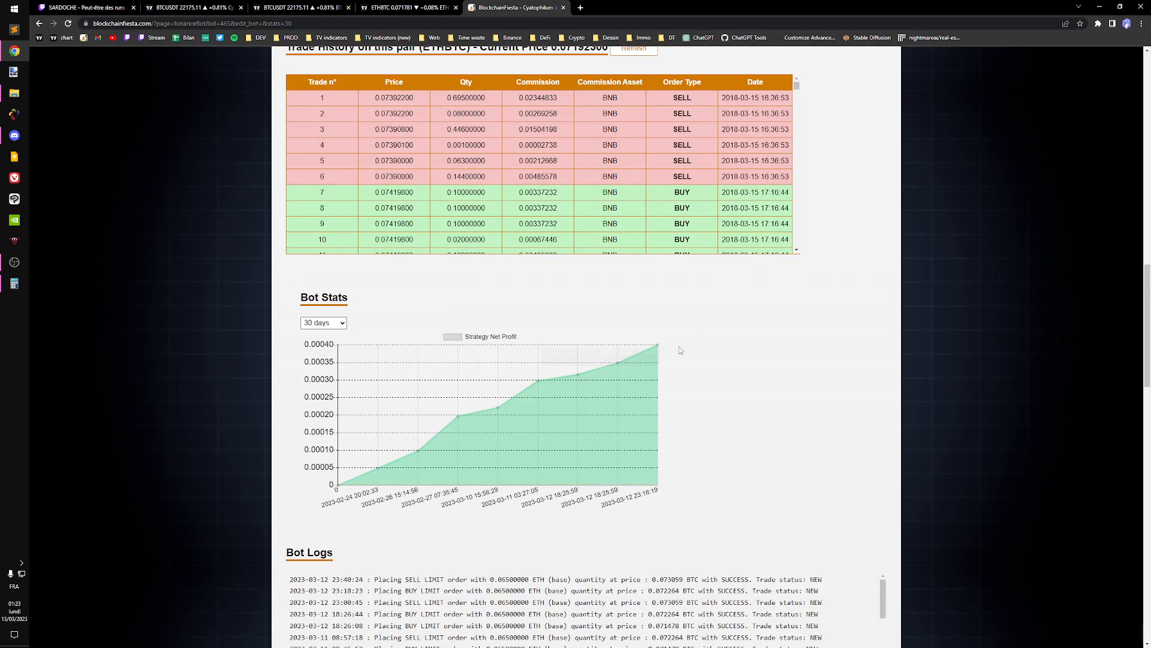
pyautogui.moveTo(657, 347)
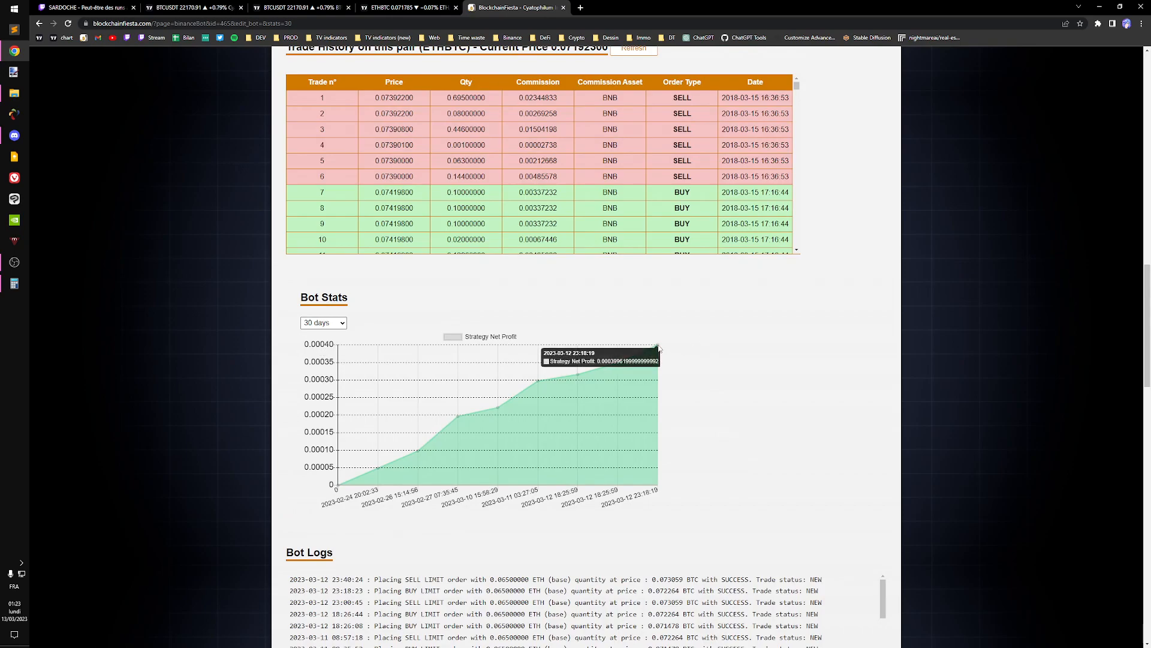
pyautogui.scroll(3)
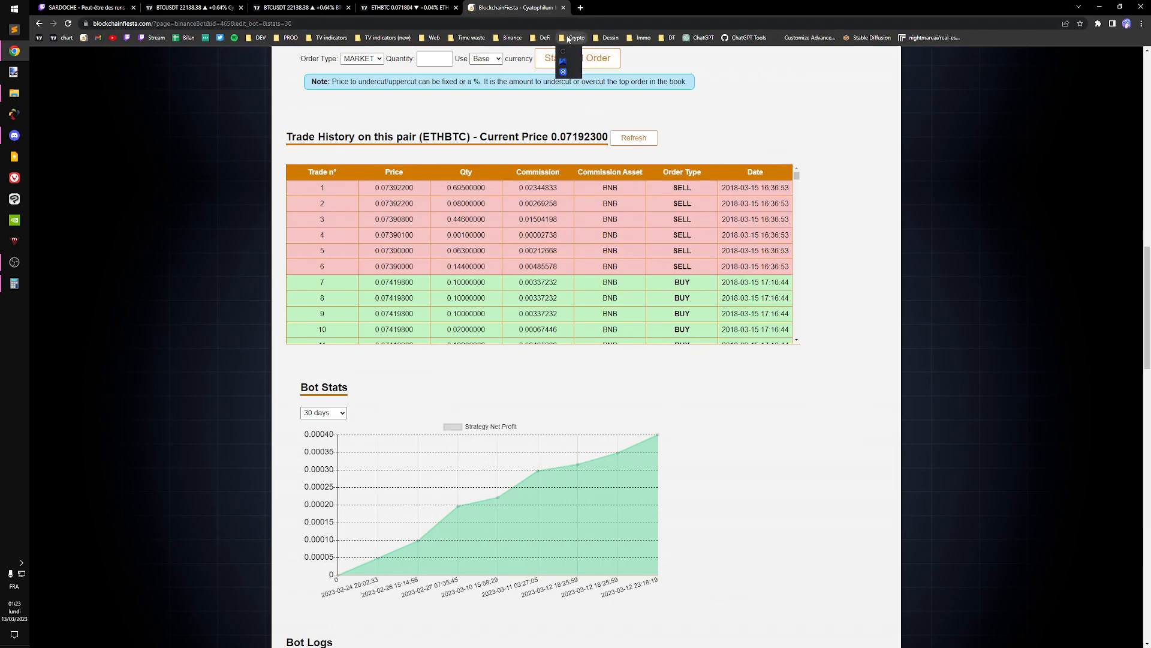
pyautogui.click(578, 38)
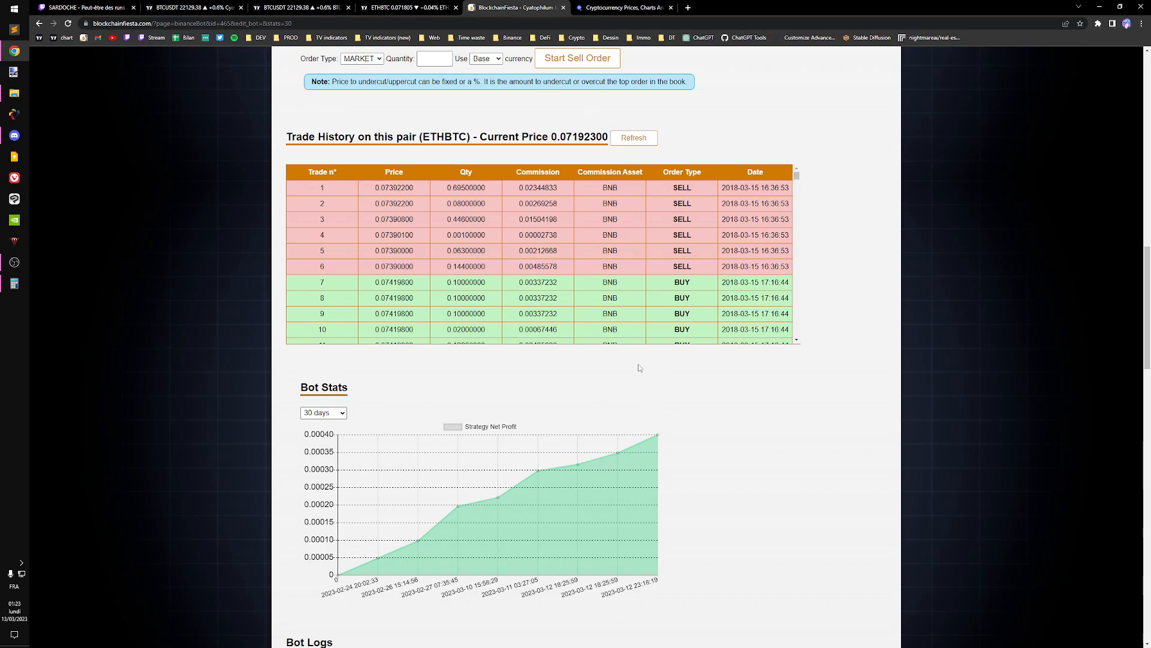
# Convert 0.0004 BTC to about 8.94 USD in CoinMarketCap's converter, then return to BlockchainFiesta.
pyautogui.scroll(-3)
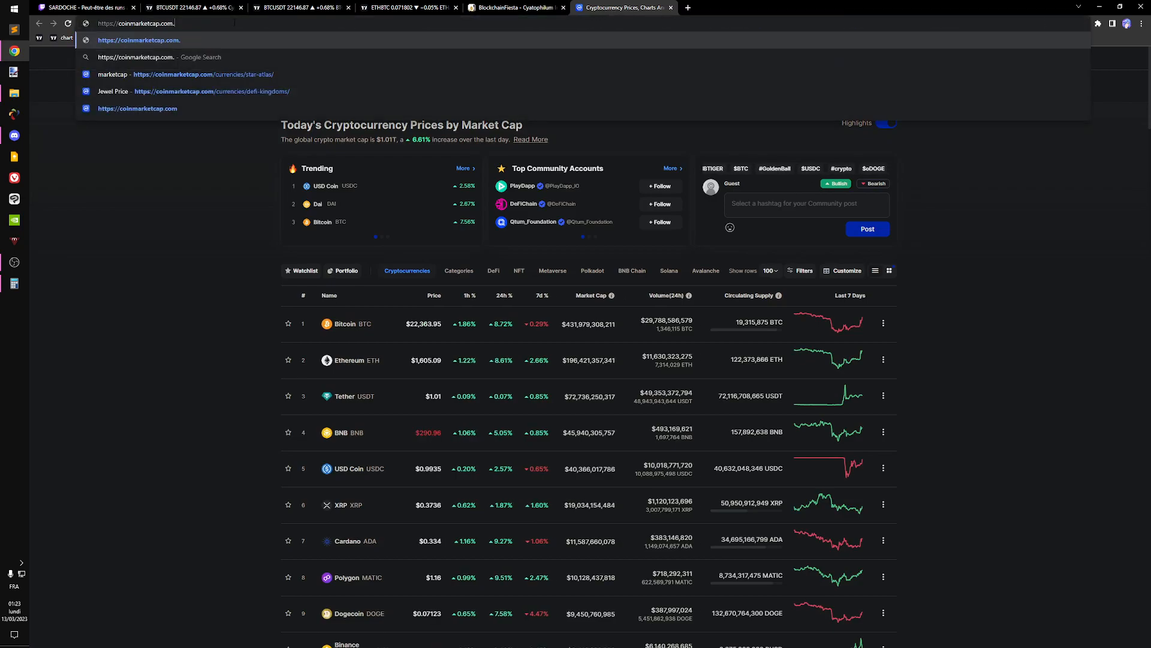
pyautogui.write('/converter/')
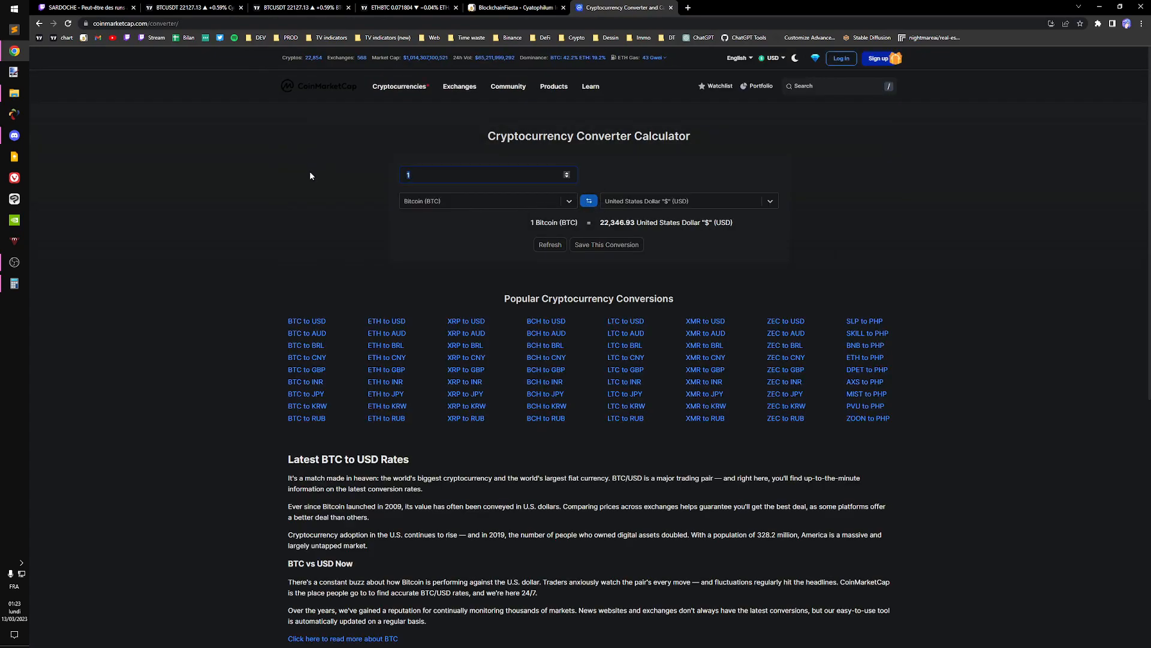
pyautogui.write('0.004')
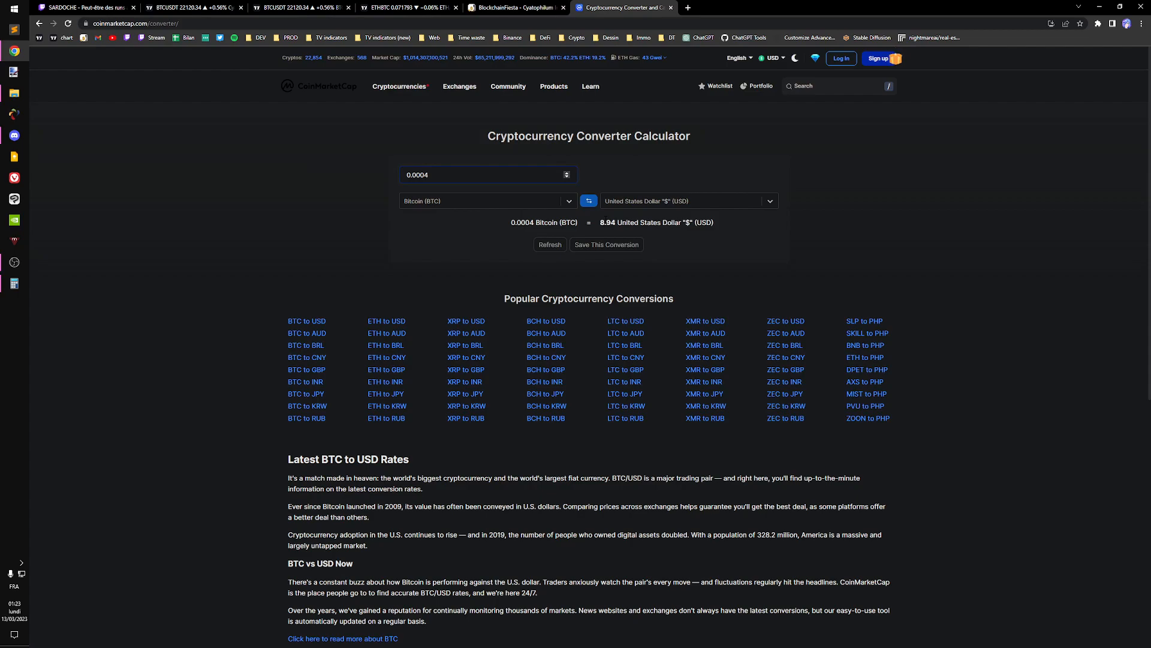
pyautogui.click(514, 7)
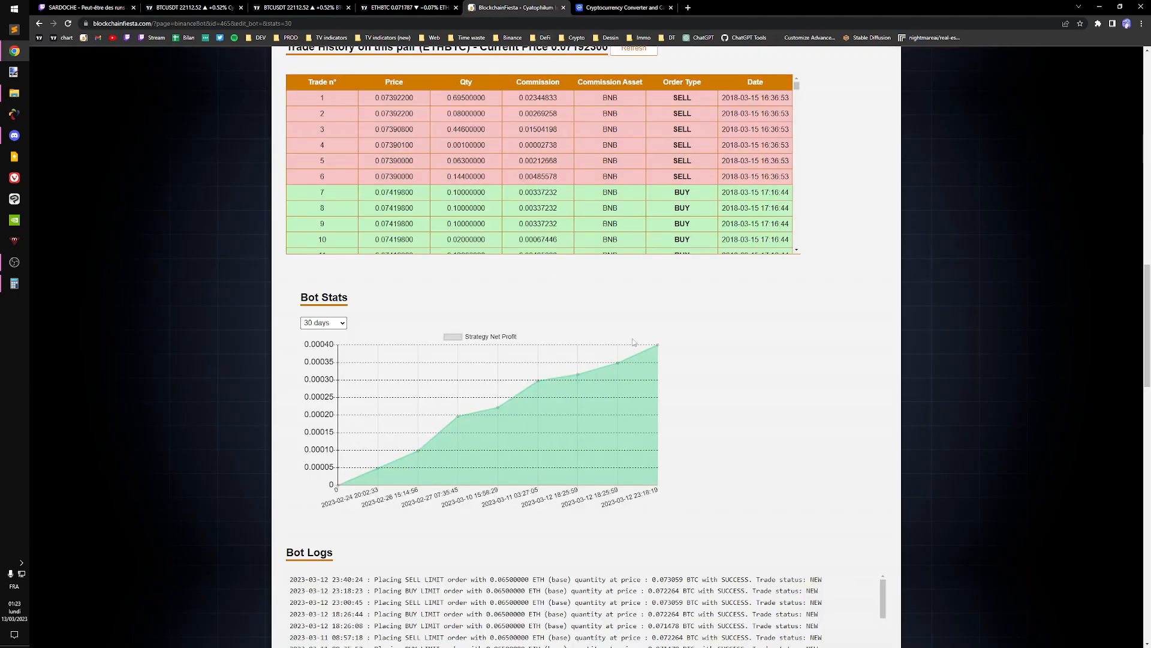
pyautogui.moveTo(668, 346)
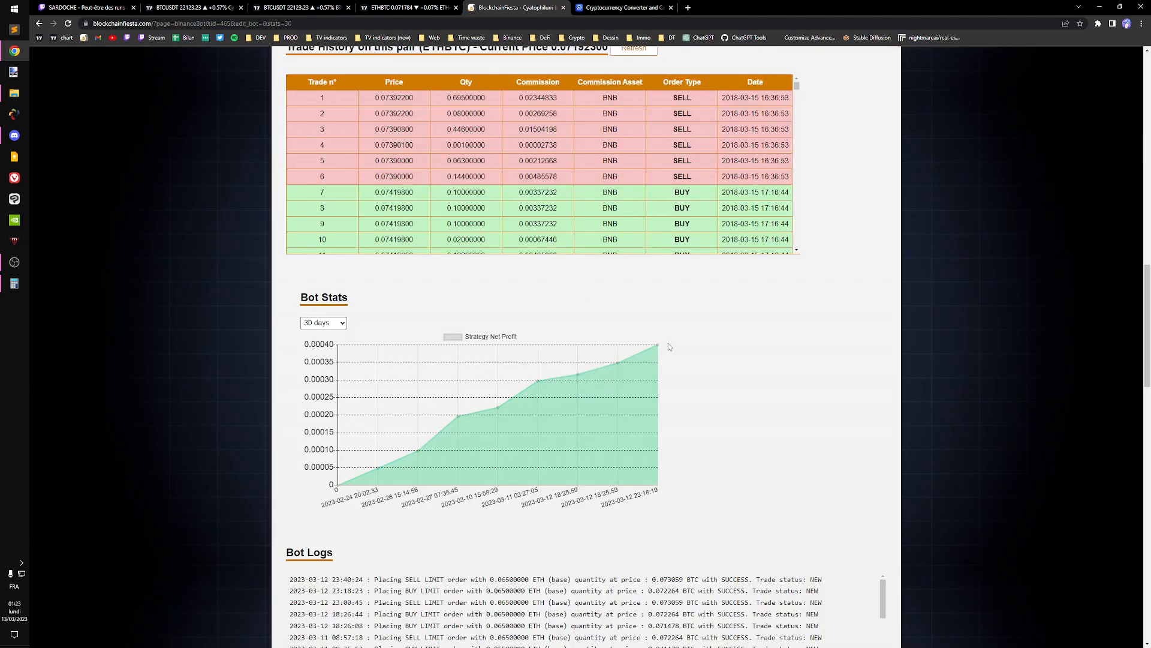
pyautogui.moveTo(658, 313)
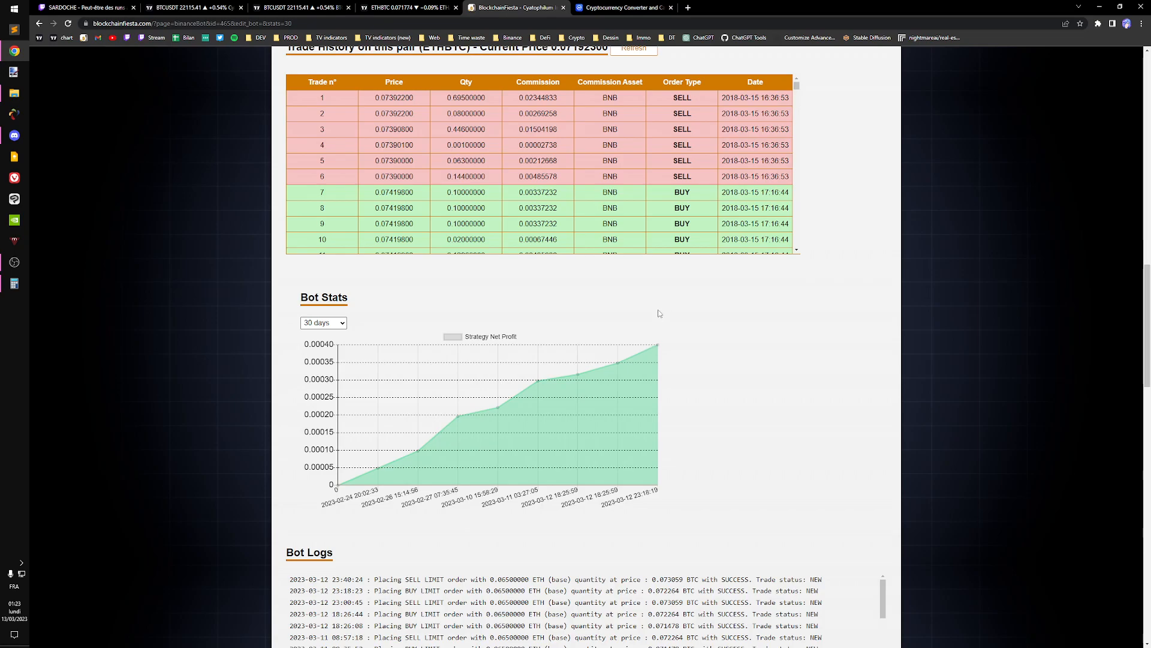
pyautogui.moveTo(409, 297)
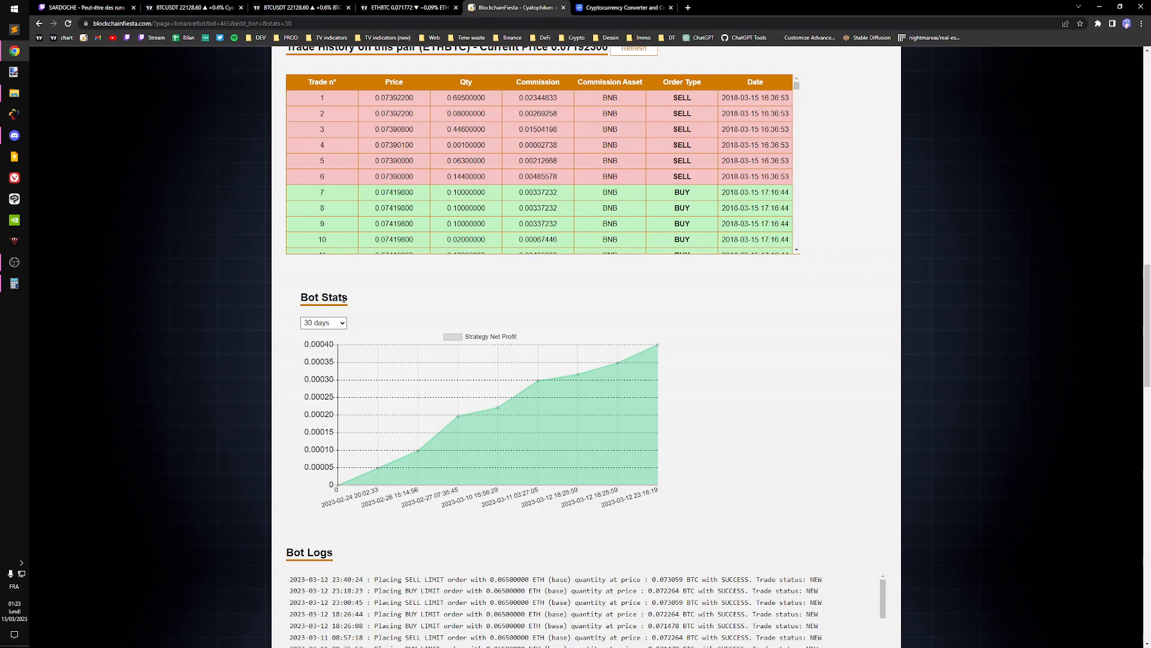
# Compute 800 ÷ 2000 = 0.4 in Calculator, close it, and switch to the ETHBTC chart.
pyautogui.click(13, 284)
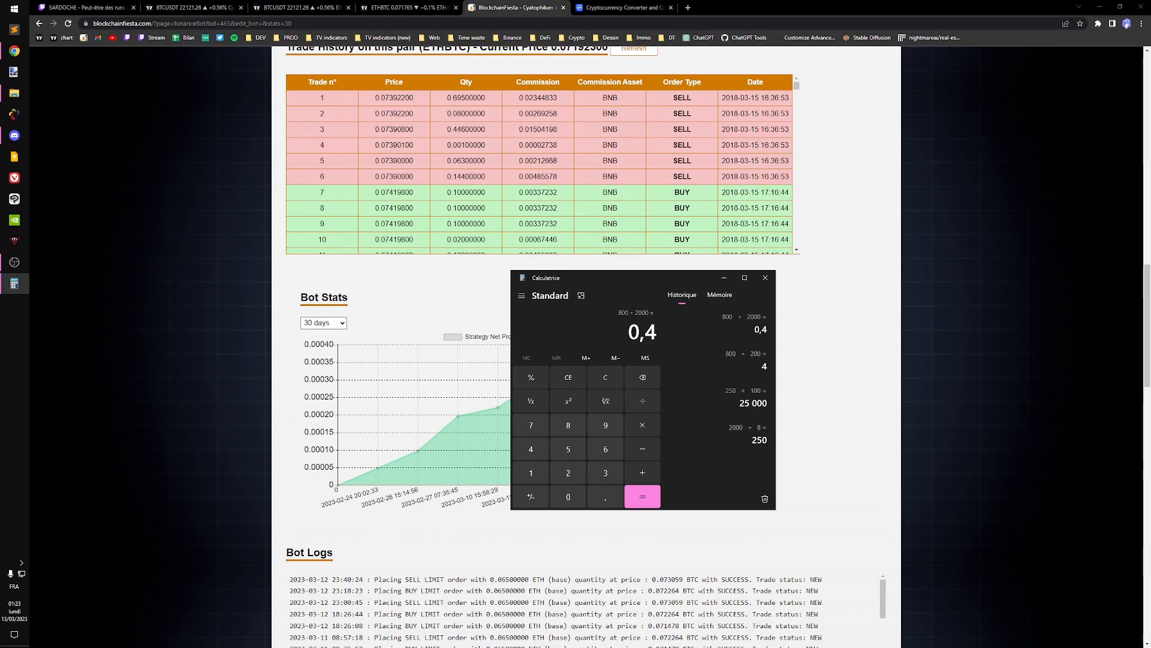
pyautogui.moveTo(663, 343)
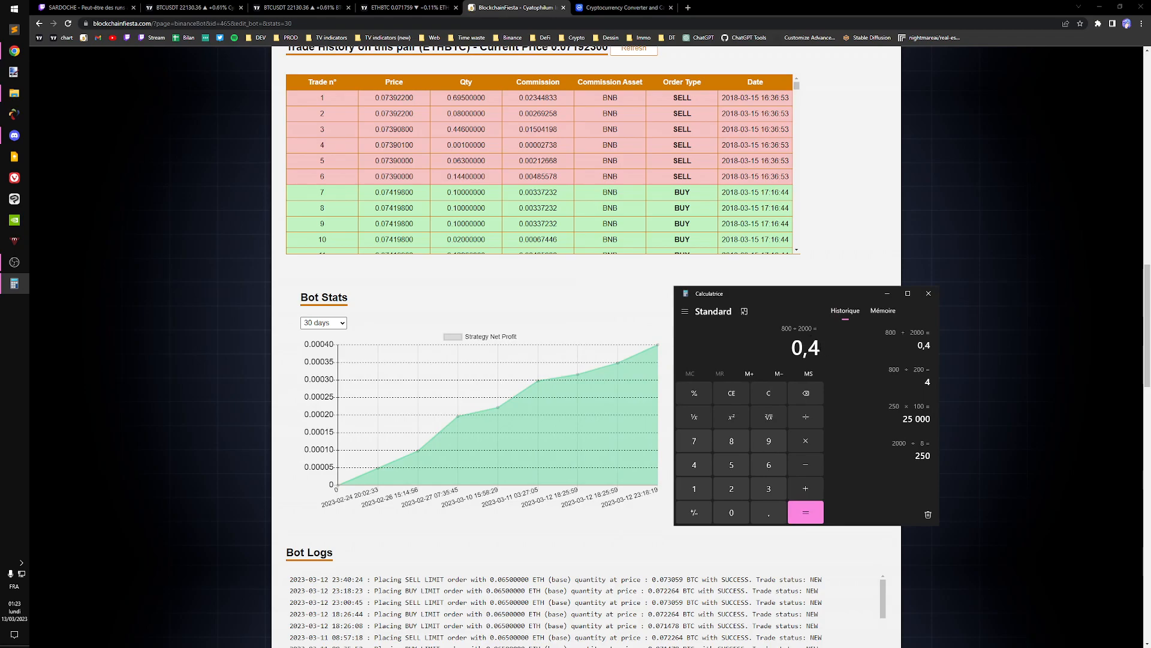
pyautogui.moveTo(279, 460)
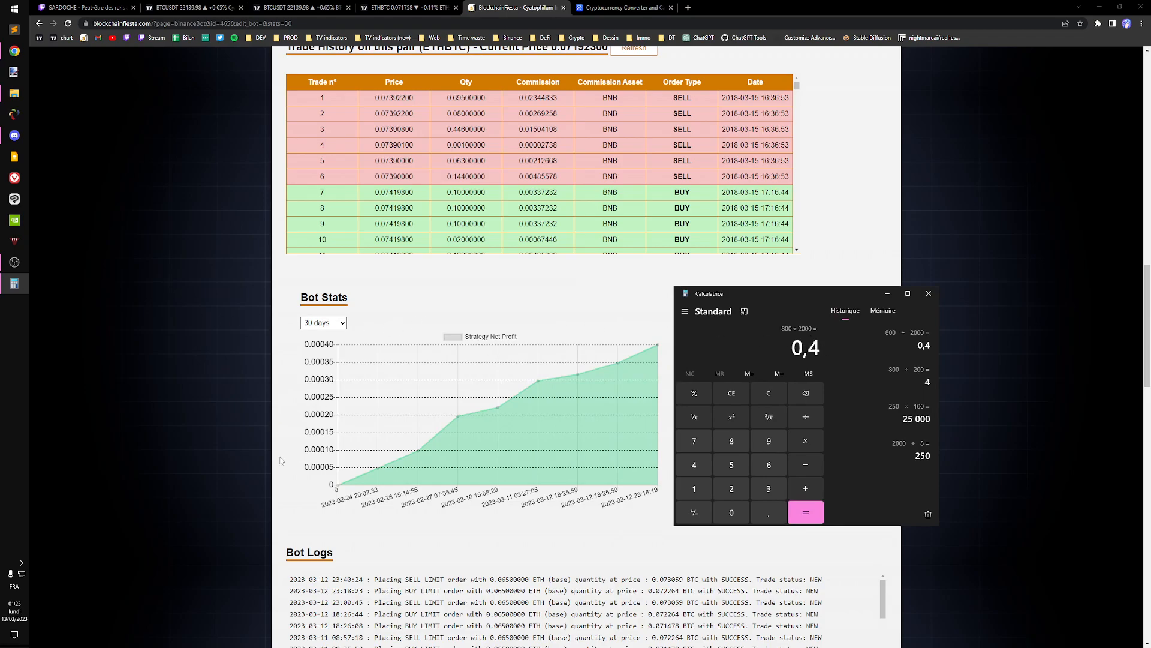
pyautogui.click(928, 294)
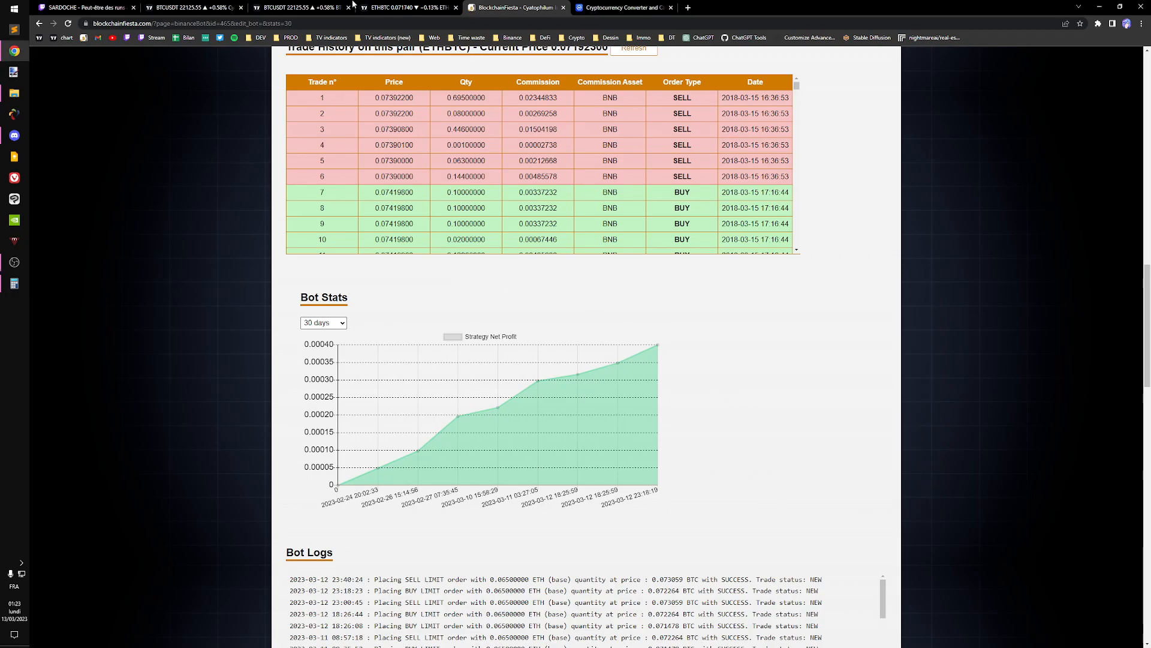
pyautogui.click(411, 7)
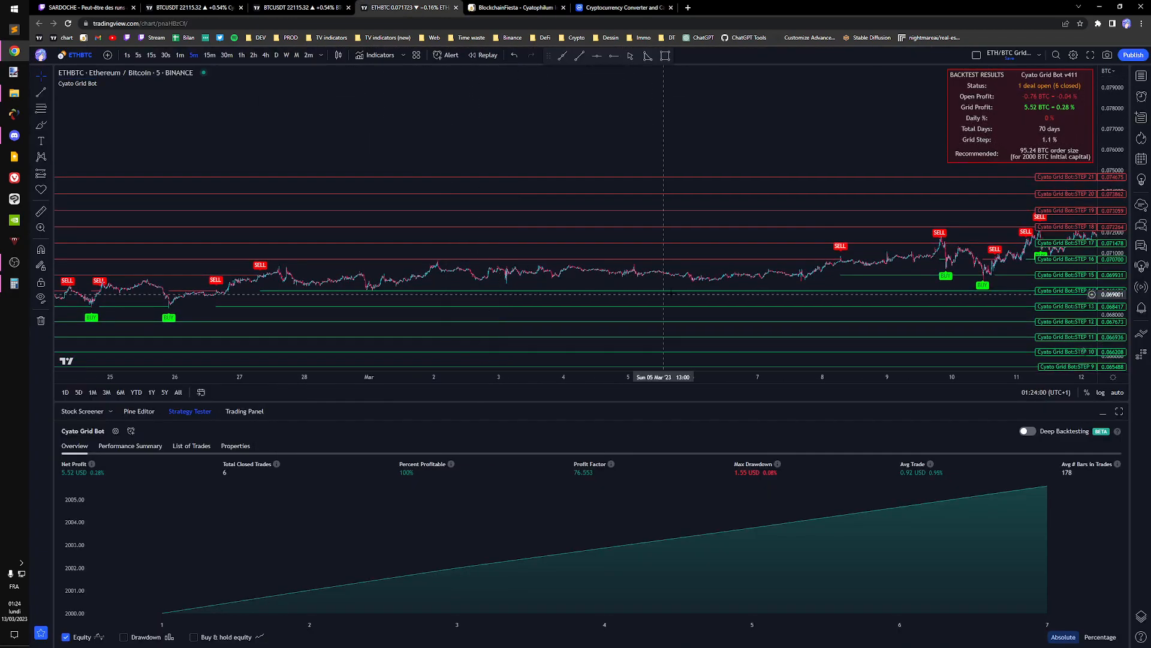
pyautogui.moveTo(325, 277)
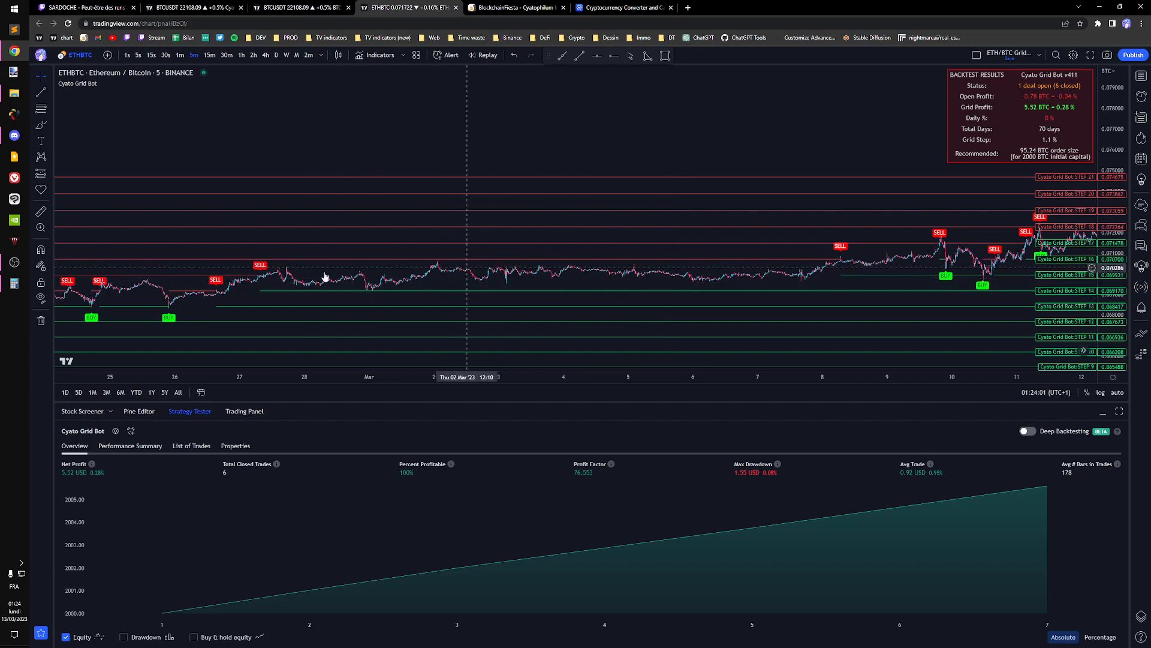
pyautogui.moveTo(380, 274)
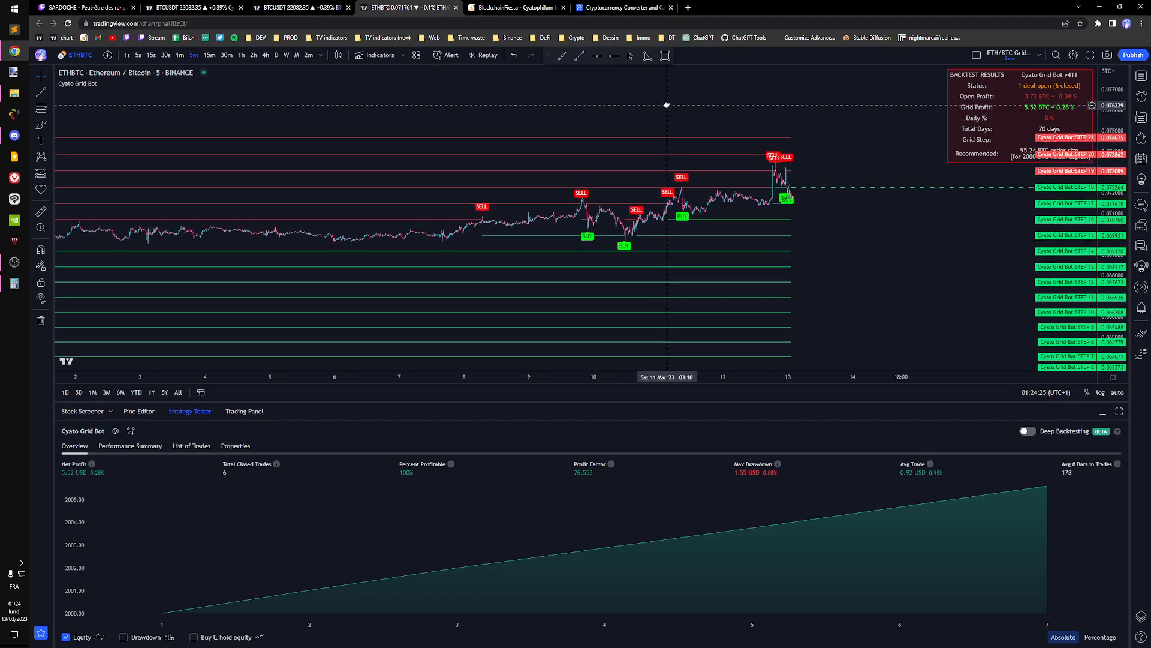
pyautogui.moveTo(817, 232)
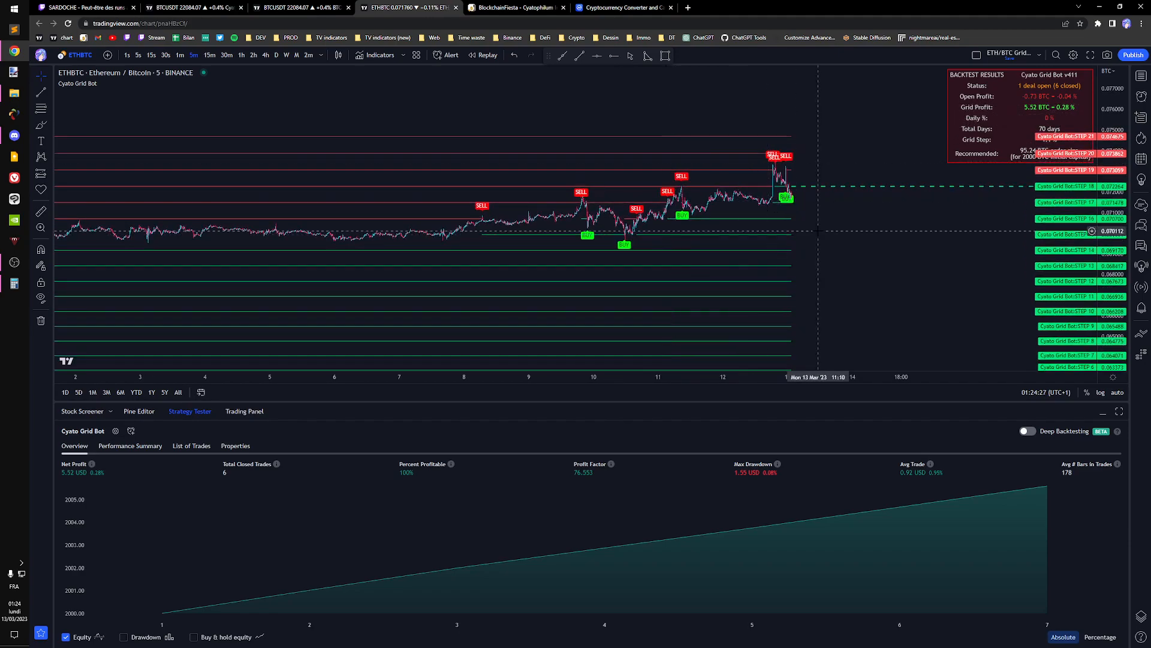
pyautogui.moveTo(815, 230)
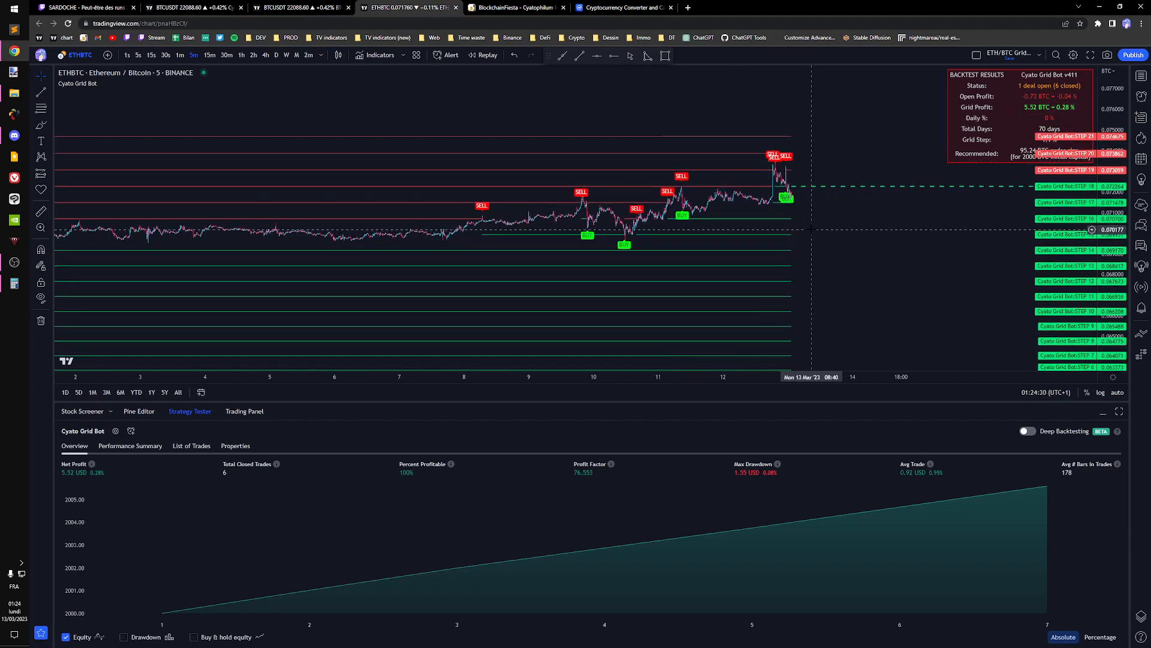
pyautogui.moveTo(806, 223)
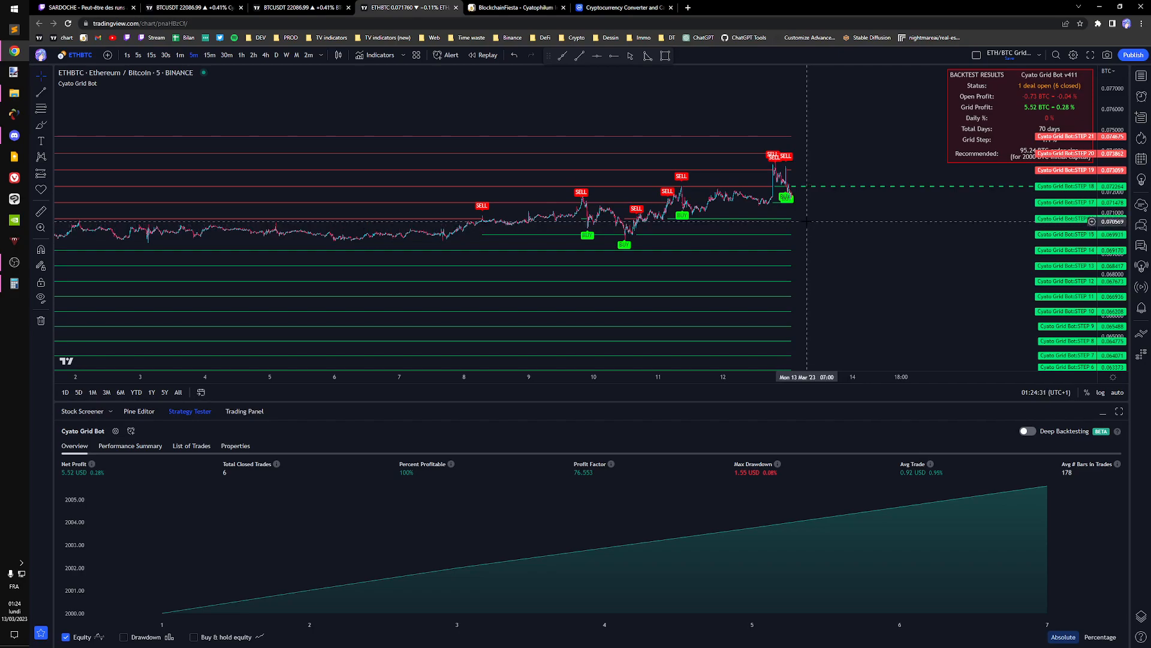
pyautogui.moveTo(768, 179)
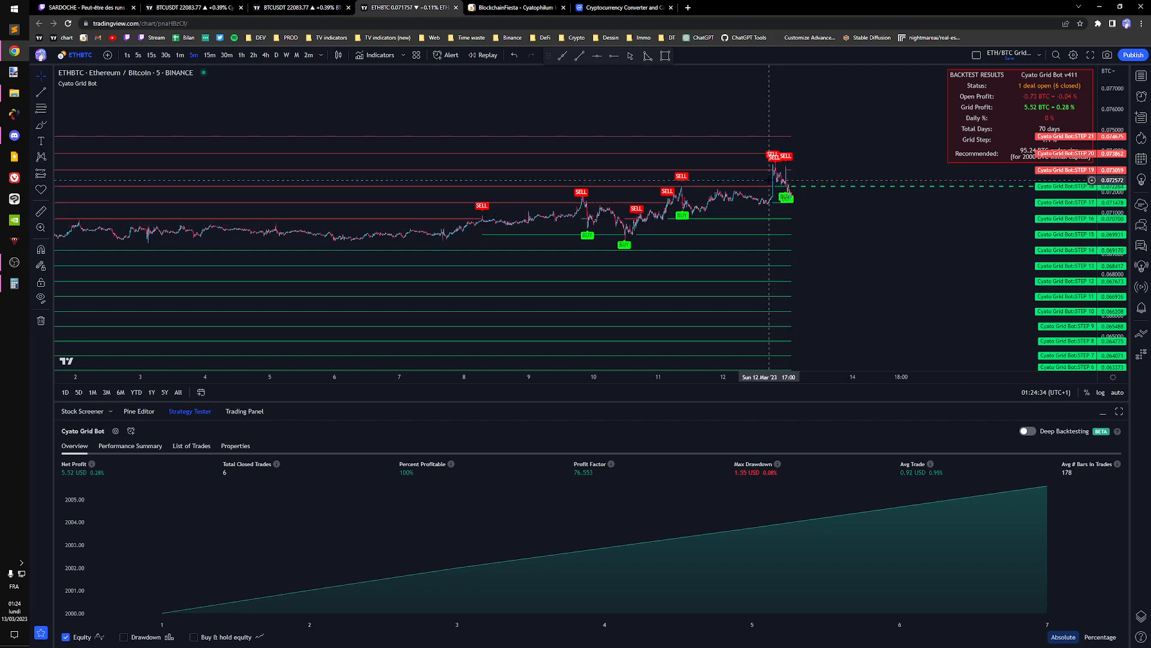
pyautogui.moveTo(763, 172)
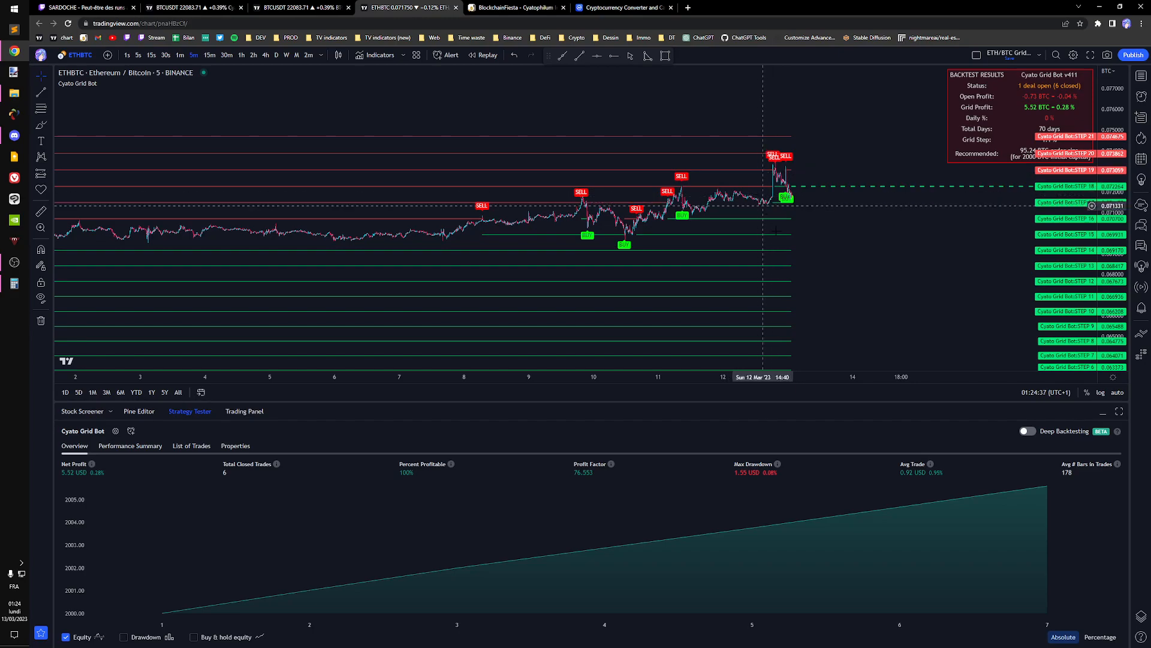
pyautogui.moveTo(828, 246)
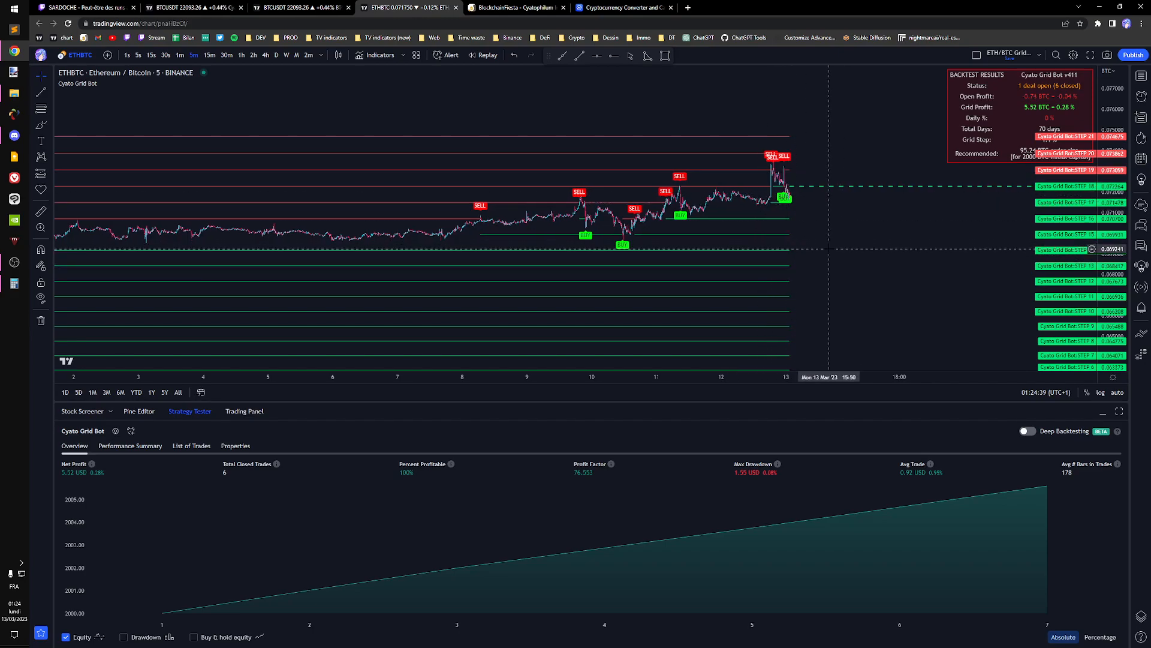
pyautogui.moveTo(814, 232)
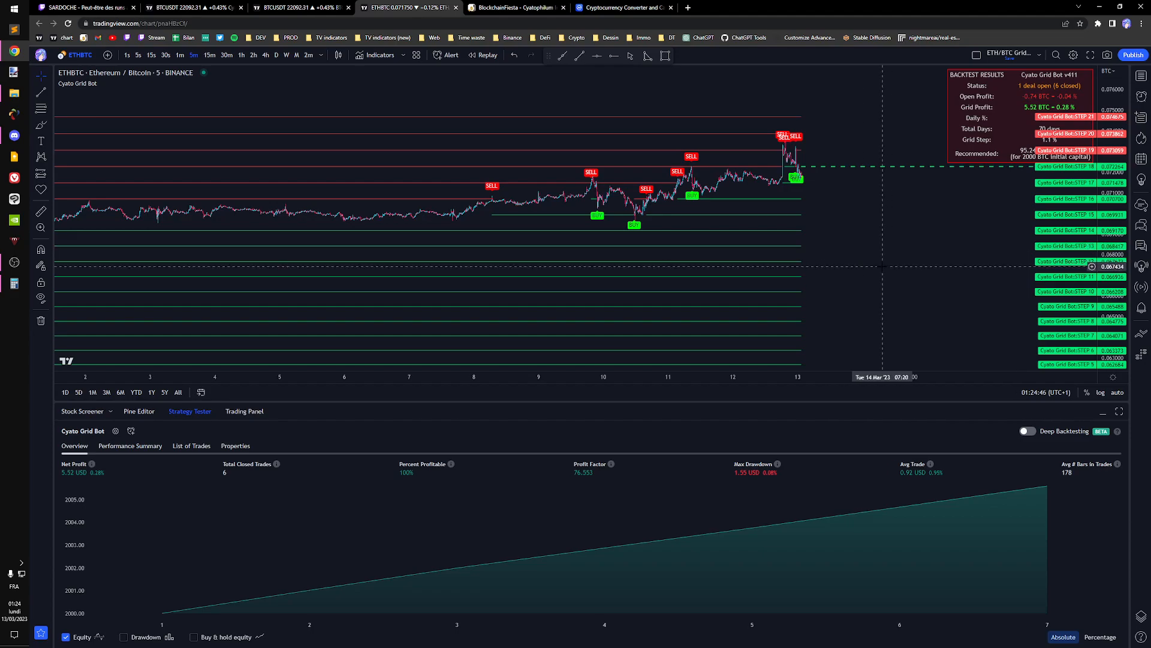
pyautogui.moveTo(934, 569)
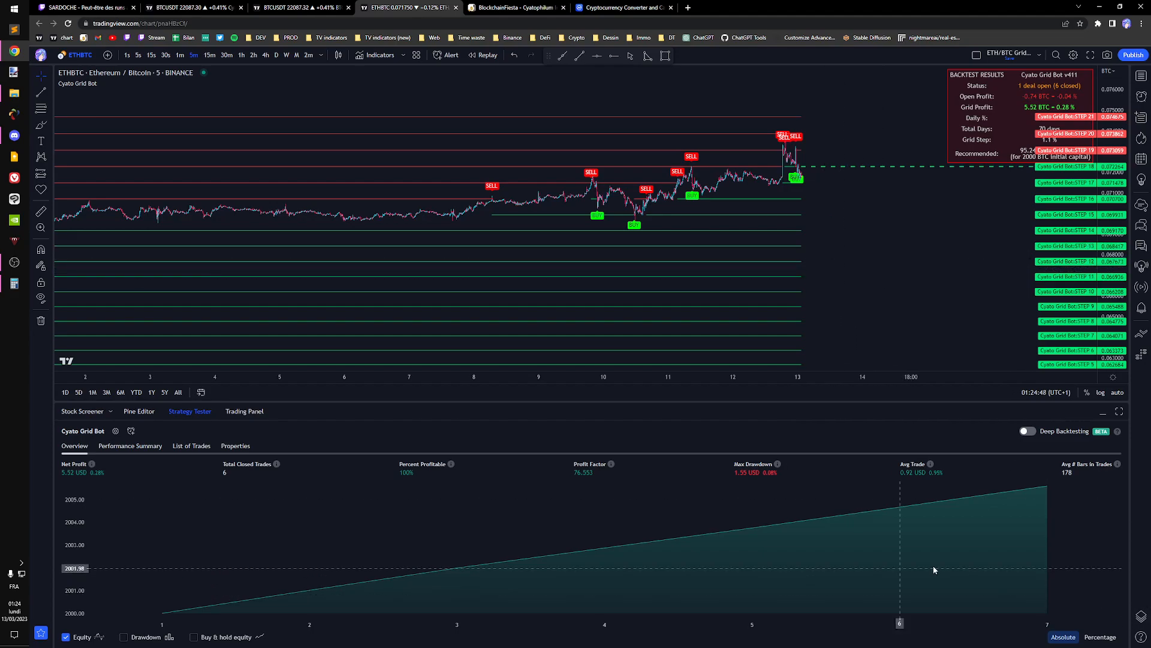